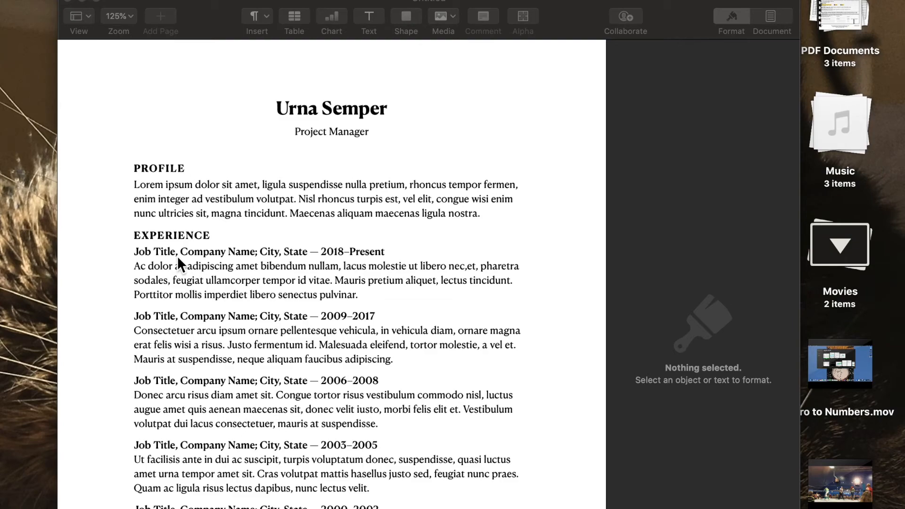
{"action": "mouse_move", "coordinate": [243, 220]}
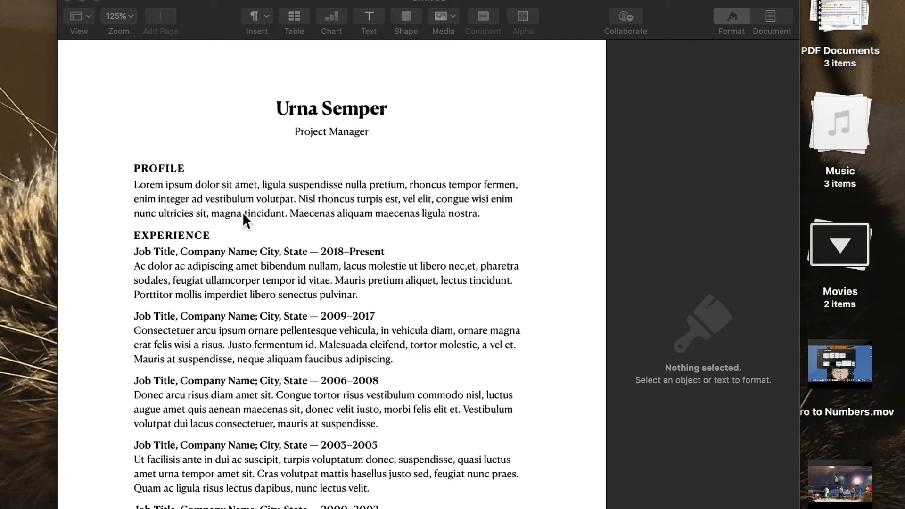
{"action": "mouse_move", "coordinate": [211, 176]}
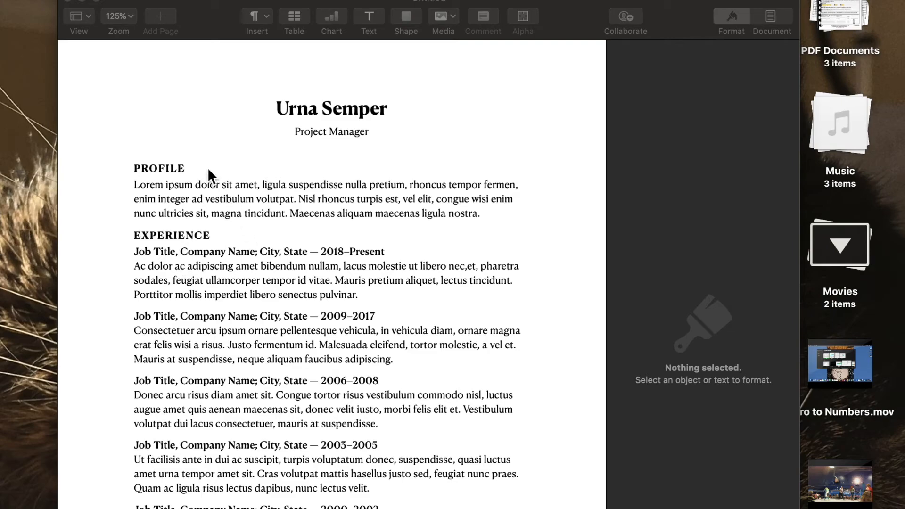
{"action": "mouse_move", "coordinate": [175, 175]}
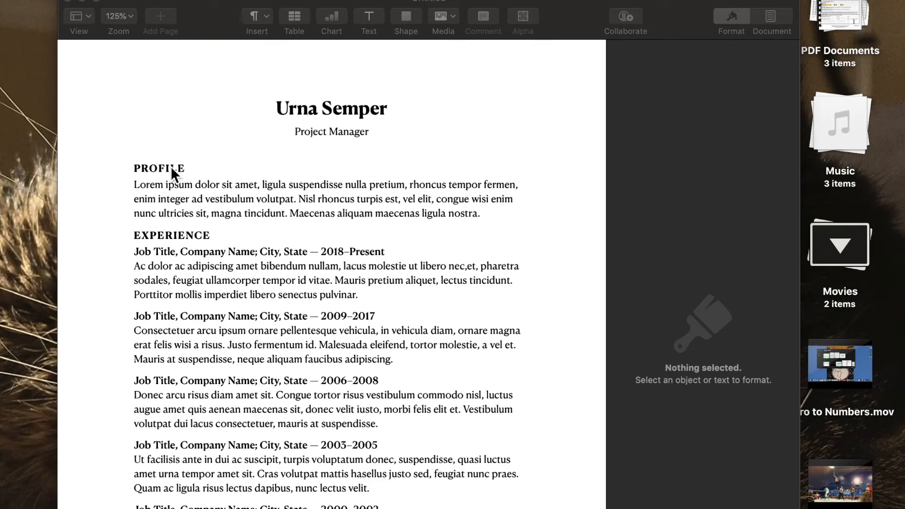
{"action": "mouse_move", "coordinate": [224, 190]}
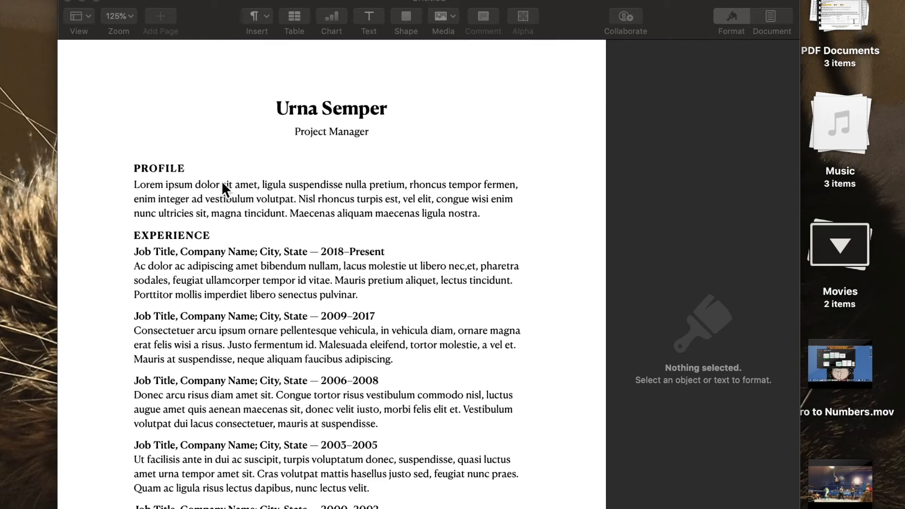
{"action": "mouse_move", "coordinate": [169, 185]}
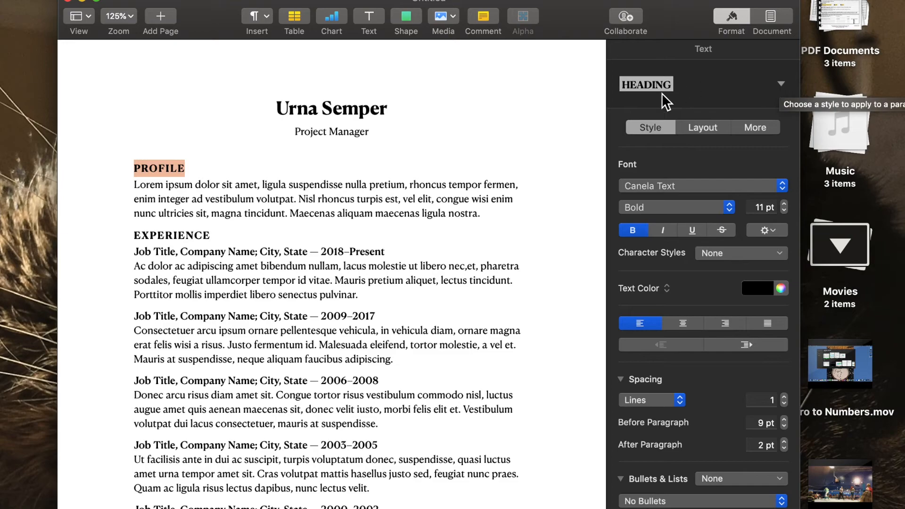
- Set the PROFILE heading's font to Impact at 16 pt
{"action": "left_click", "coordinate": [780, 84]}
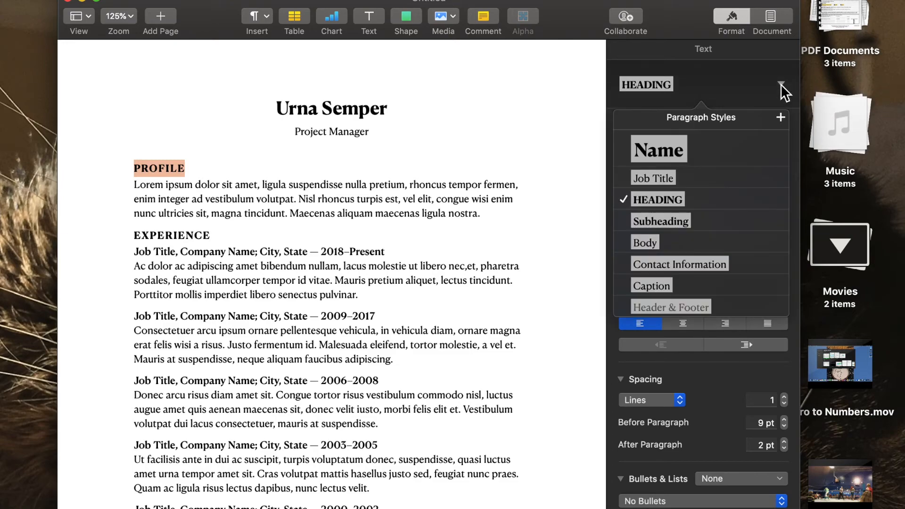
{"action": "mouse_move", "coordinate": [685, 286]}
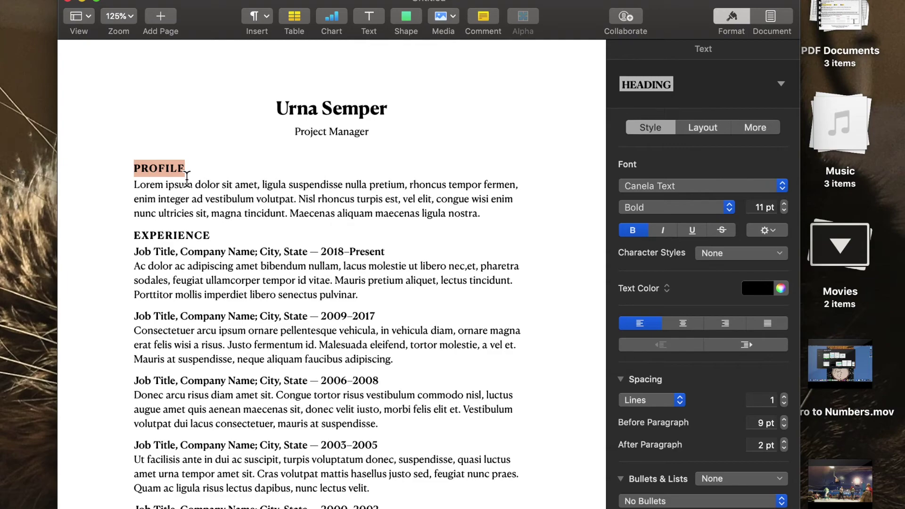
{"action": "mouse_move", "coordinate": [190, 169]}
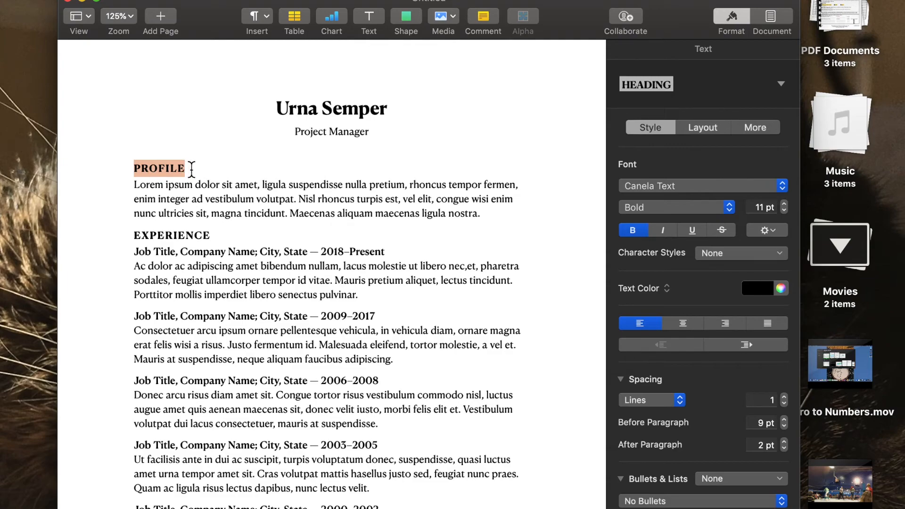
{"action": "left_click", "coordinate": [698, 186]}
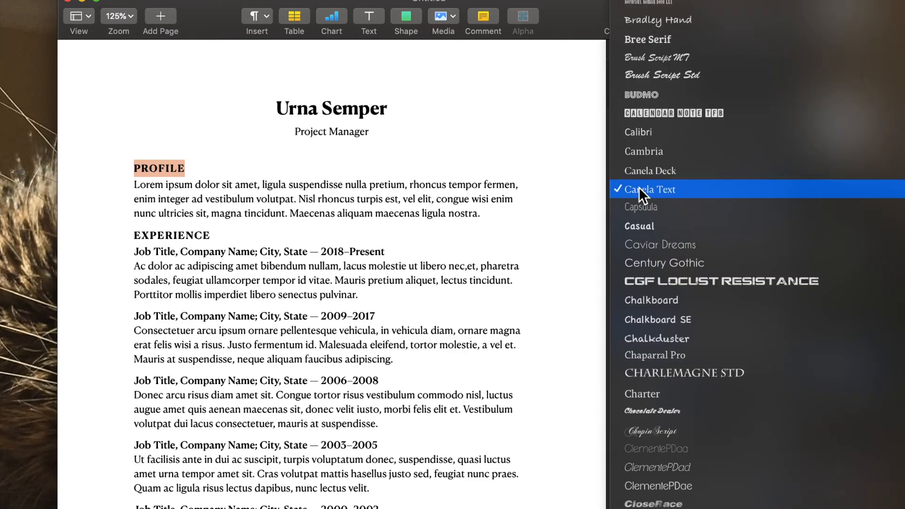
{"action": "scroll", "scroll_direction": "up", "scroll_amount": 3}
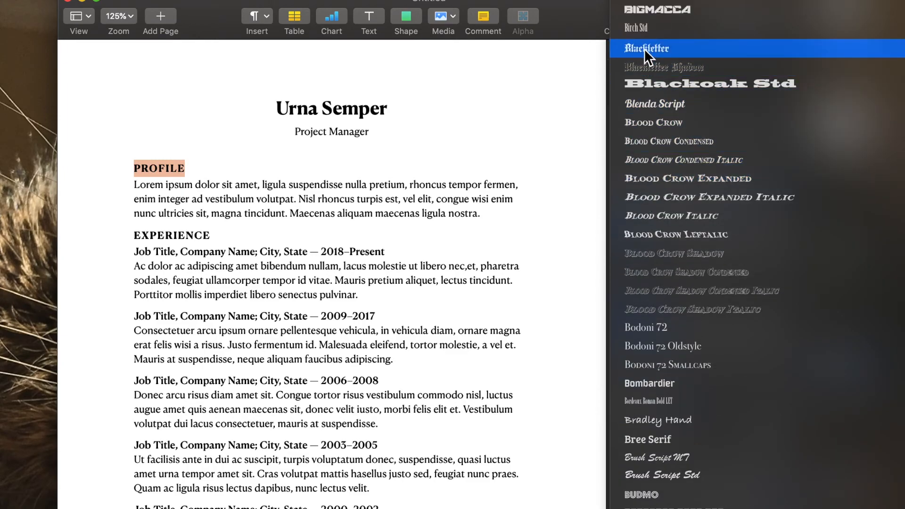
{"action": "scroll", "scroll_direction": "up", "scroll_amount": 3}
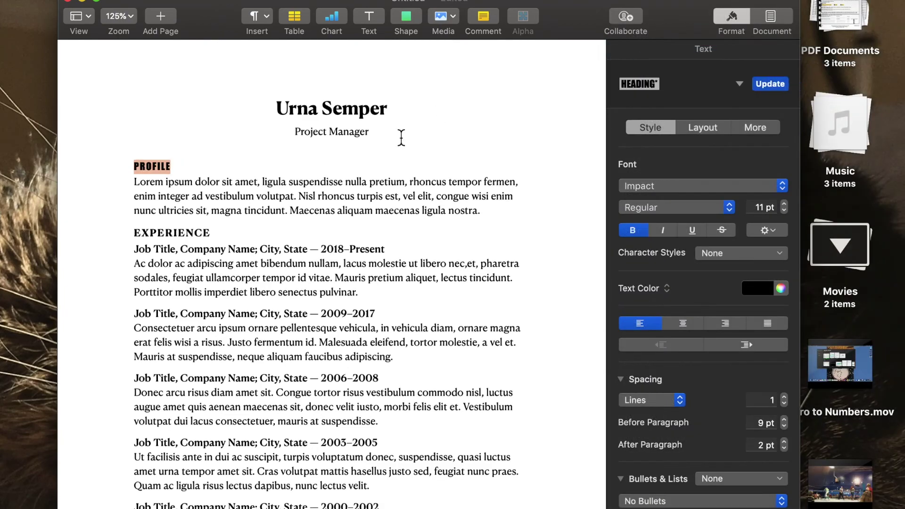
{"action": "mouse_move", "coordinate": [385, 147]}
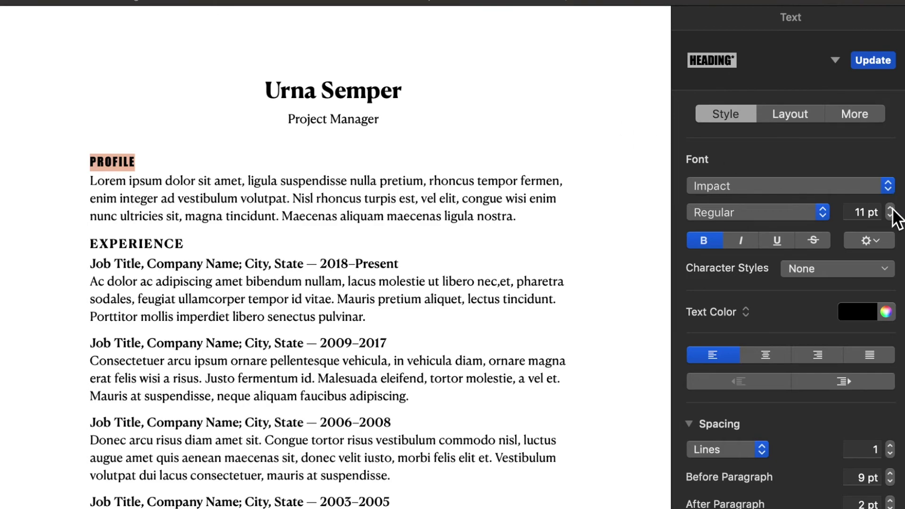
{"action": "left_click", "coordinate": [898, 208]}
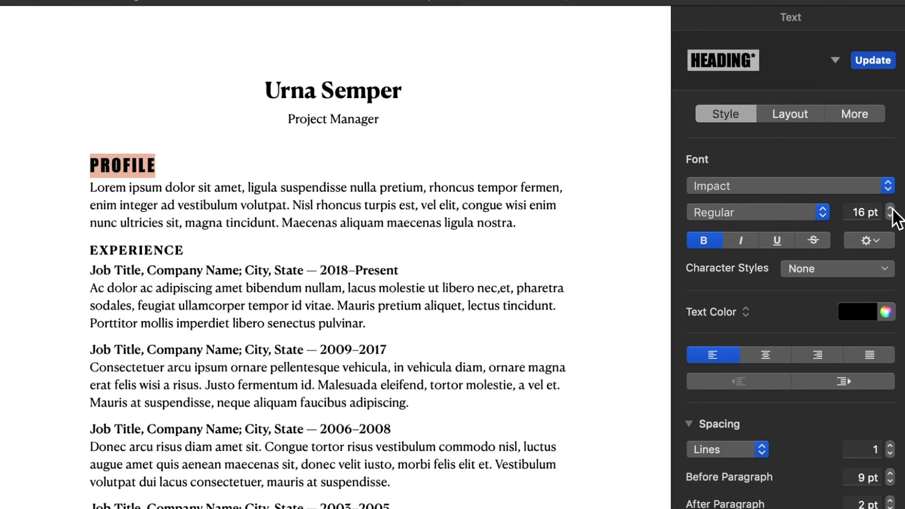
{"action": "mouse_move", "coordinate": [160, 277]}
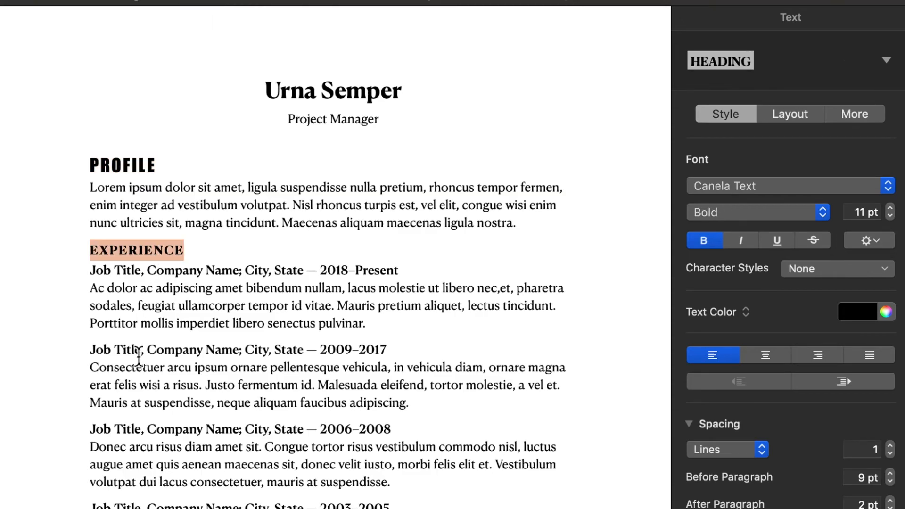
- Update the Heading paragraph style so every section heading takes the Impact 16 pt look
{"action": "left_click", "coordinate": [123, 165]}
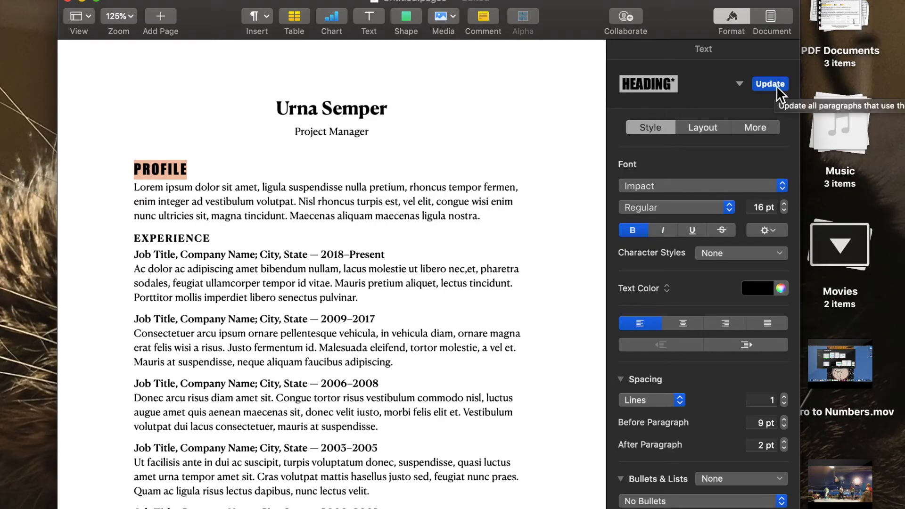
{"action": "left_click", "coordinate": [770, 84]}
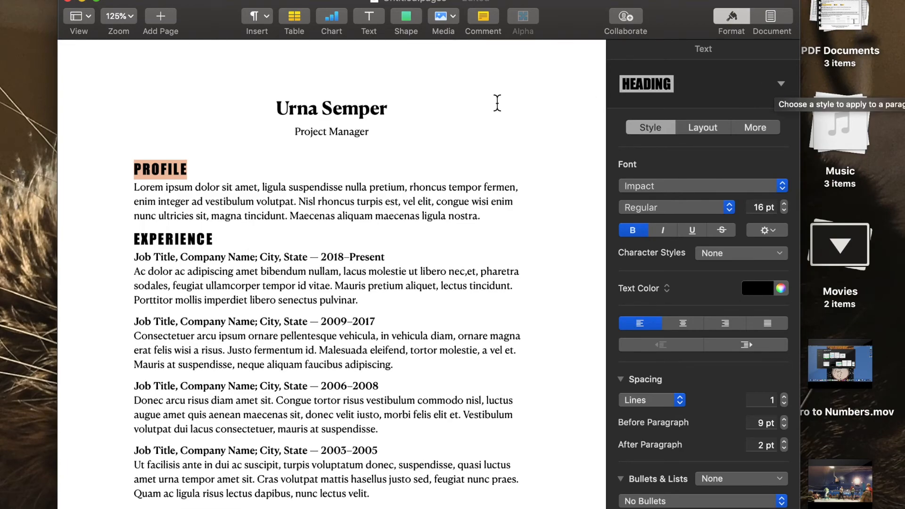
{"action": "mouse_move", "coordinate": [171, 176]}
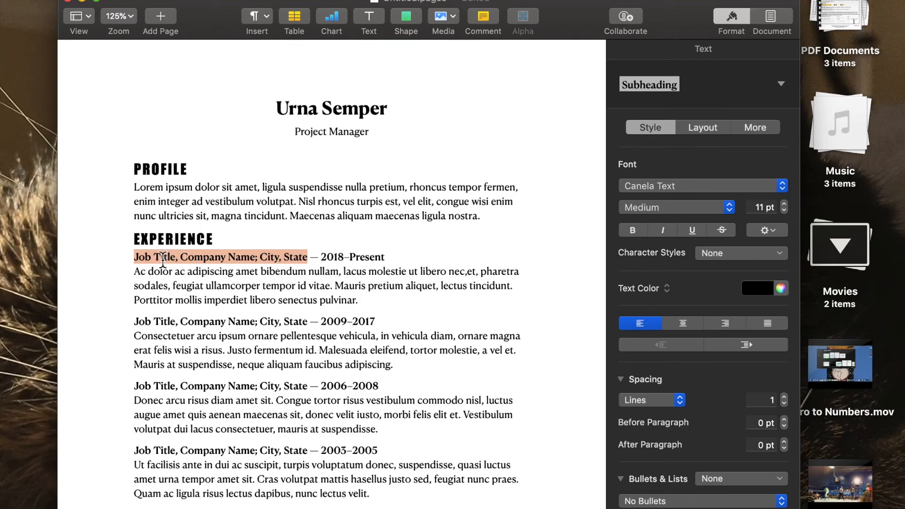
{"action": "mouse_move", "coordinate": [177, 260]}
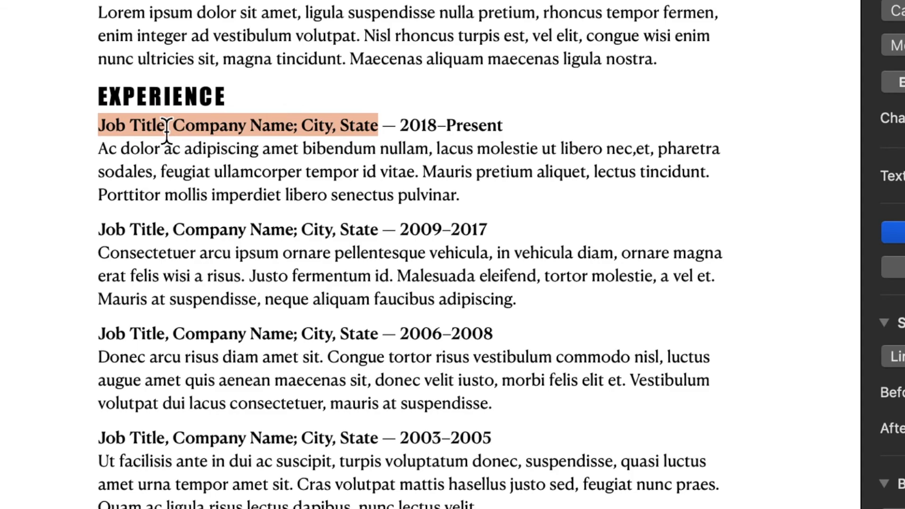
- Replace the placeholder job line with 'Trainer, Apple' and the dates '2007-2019'
{"action": "type", "text": "Trainer, — 2018–Present"}
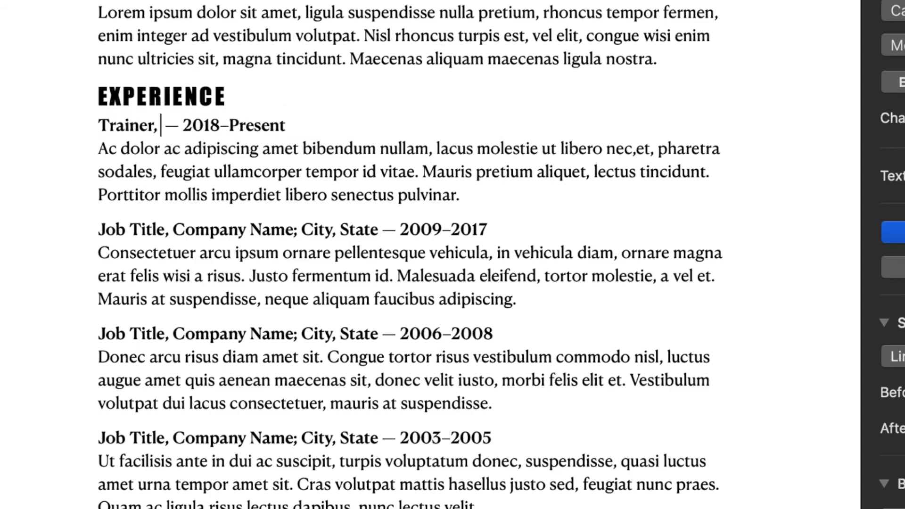
{"action": "type", "text": "Apple"}
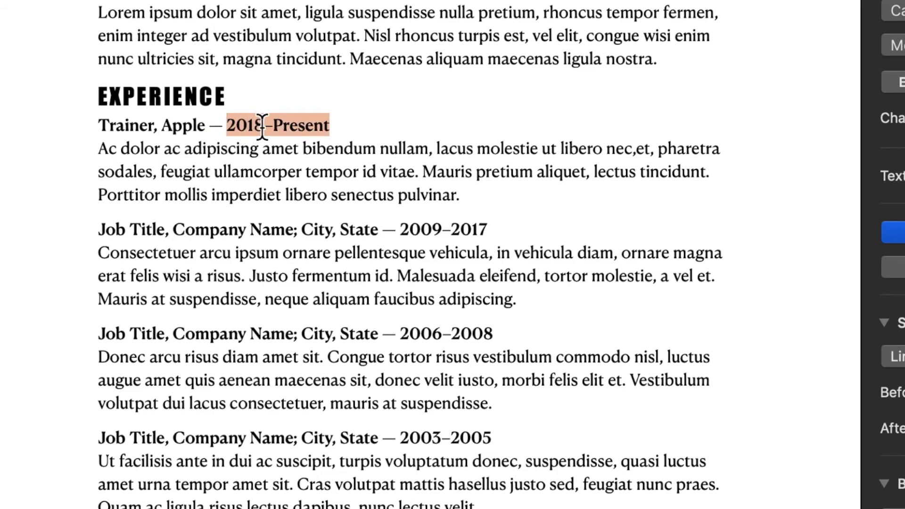
{"action": "type", "text": "2007-"}
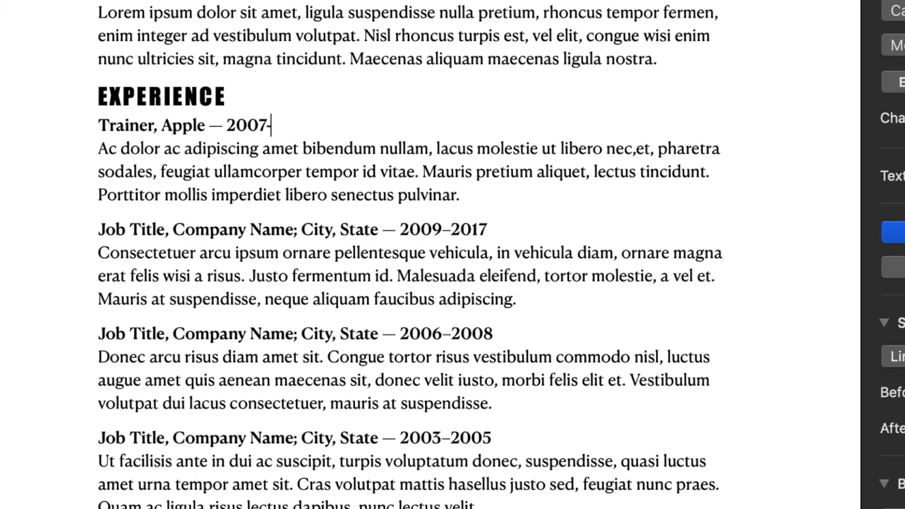
{"action": "type", "text": "2019"}
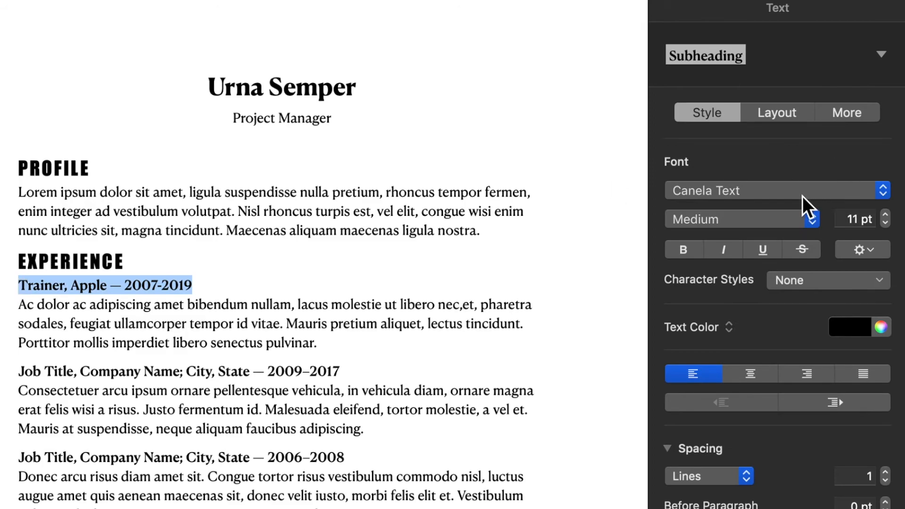
- Set the job heading to Chalkboard at 18 pt and update the Subheading style to match
{"action": "left_click", "coordinate": [773, 191]}
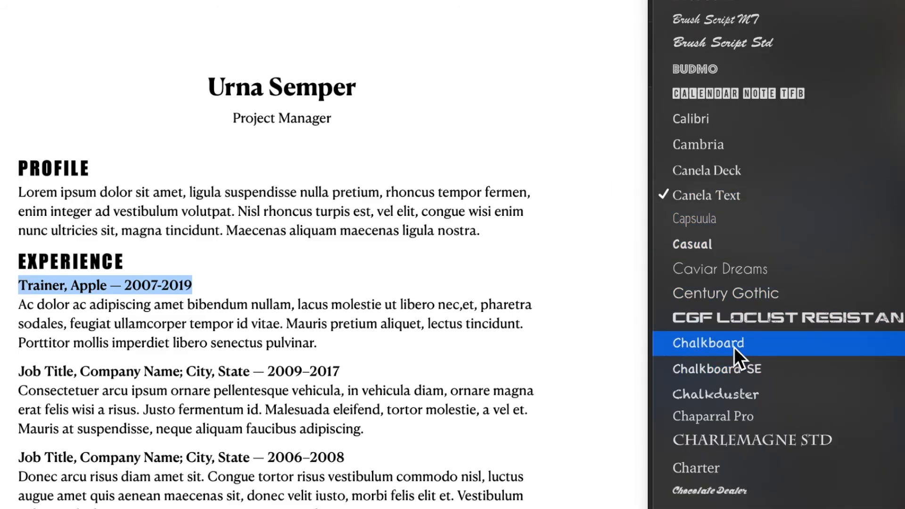
{"action": "left_click", "coordinate": [708, 343]}
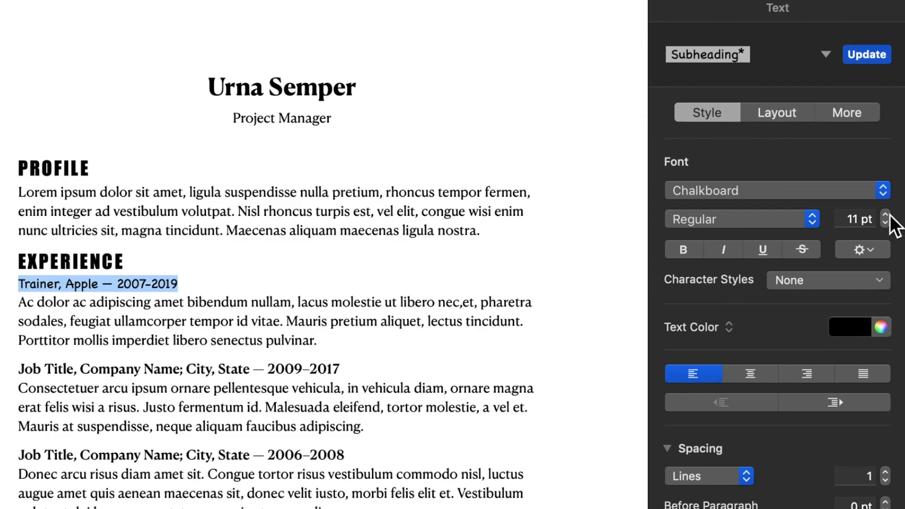
{"action": "left_click", "coordinate": [888, 215]}
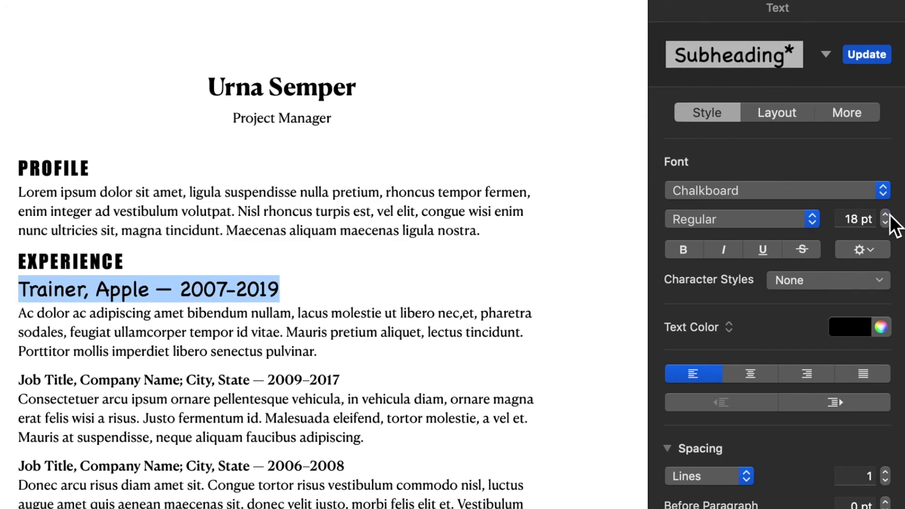
{"action": "mouse_move", "coordinate": [24, 388]}
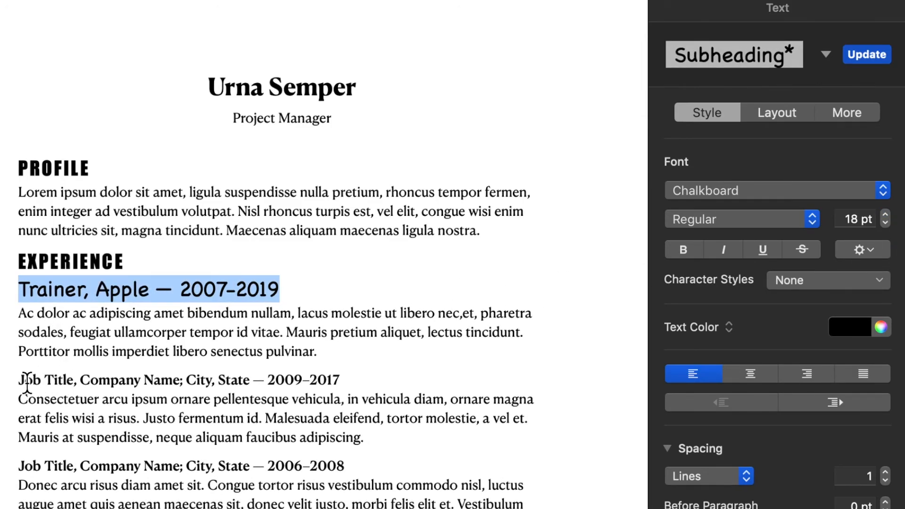
{"action": "left_click", "coordinate": [49, 290]}
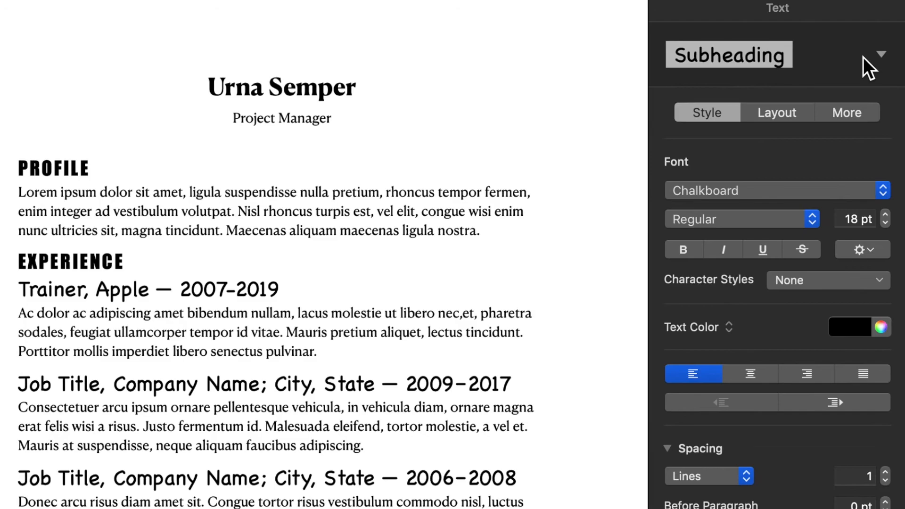
{"action": "mouse_move", "coordinate": [868, 66]}
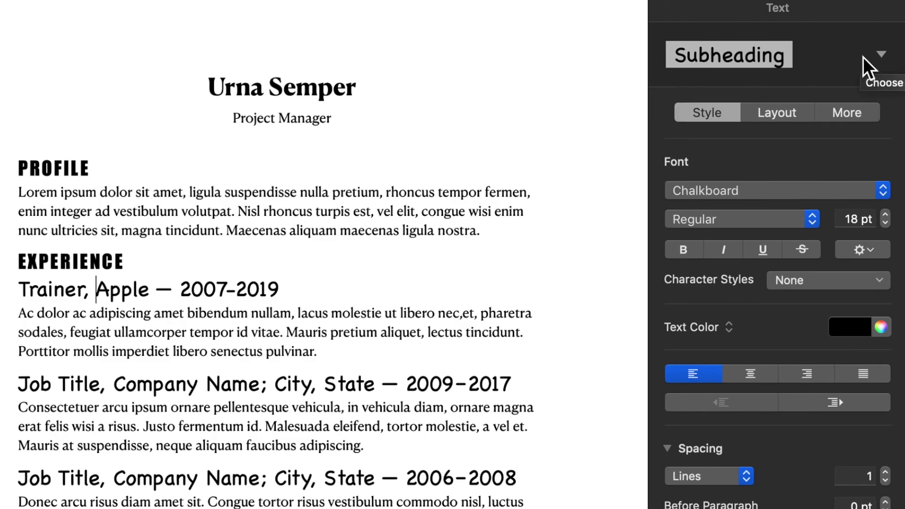
- Show the paragraph styles list with Subheading applied to the Trainer, Apple line
{"action": "left_click", "coordinate": [881, 54]}
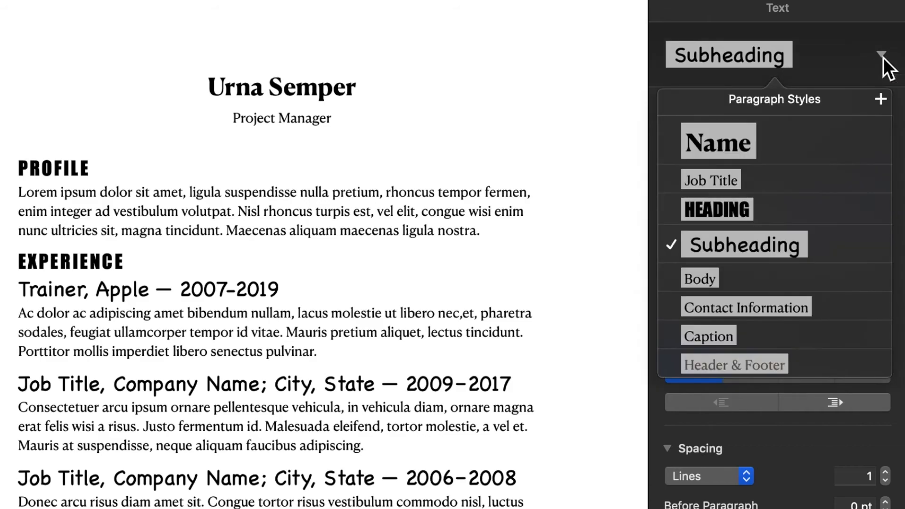
{"action": "mouse_move", "coordinate": [764, 201]}
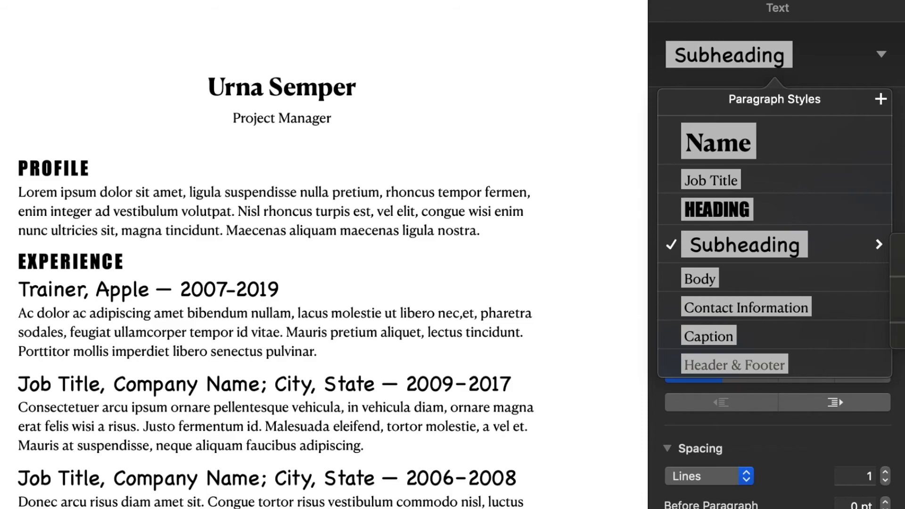
{"action": "mouse_move", "coordinate": [892, 272]}
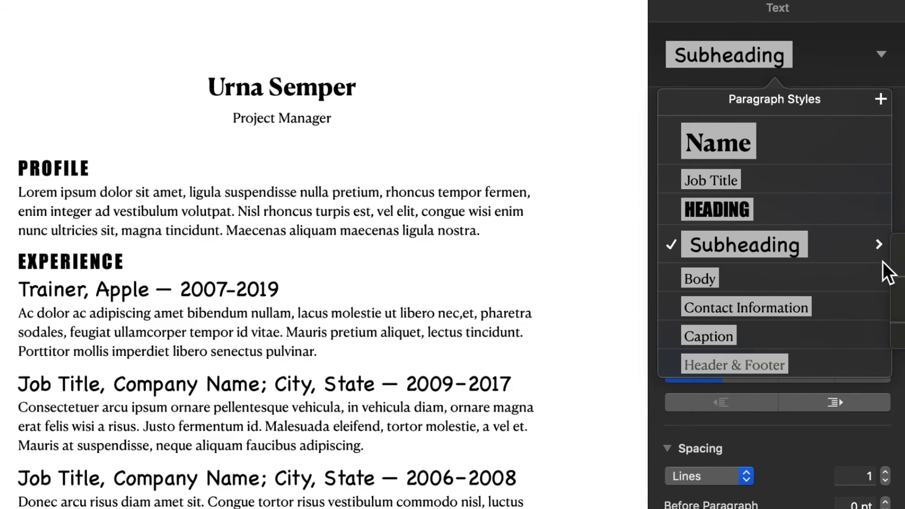
{"action": "mouse_move", "coordinate": [819, 235]}
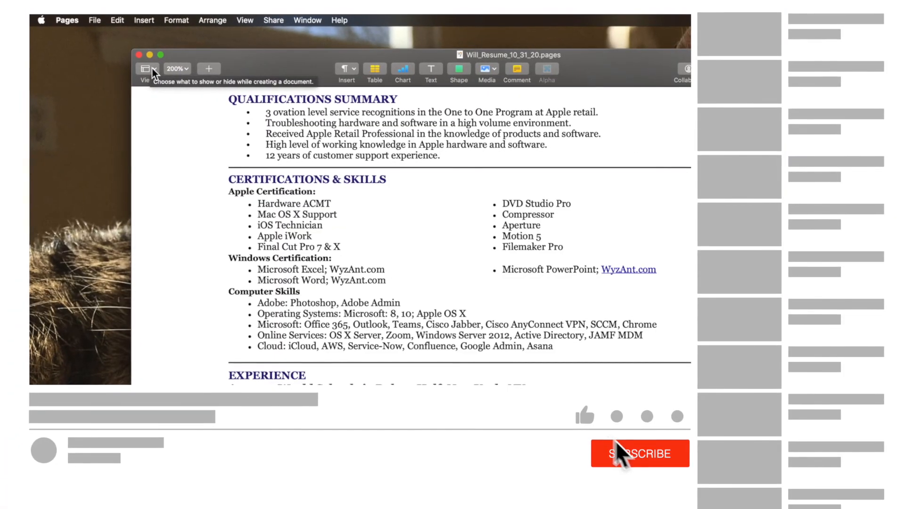
- Switch to the other résumé and show the File menu's Revert To options
{"action": "left_click", "coordinate": [639, 454]}
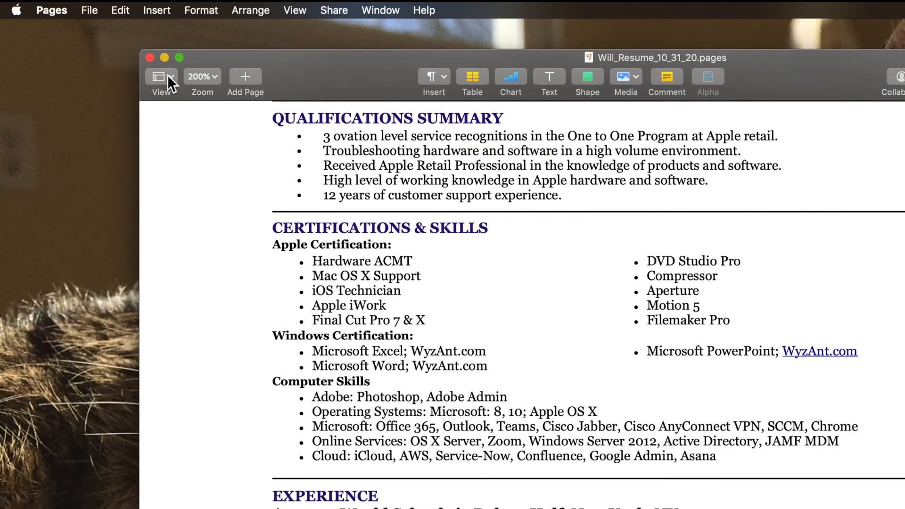
{"action": "left_click", "coordinate": [89, 9]}
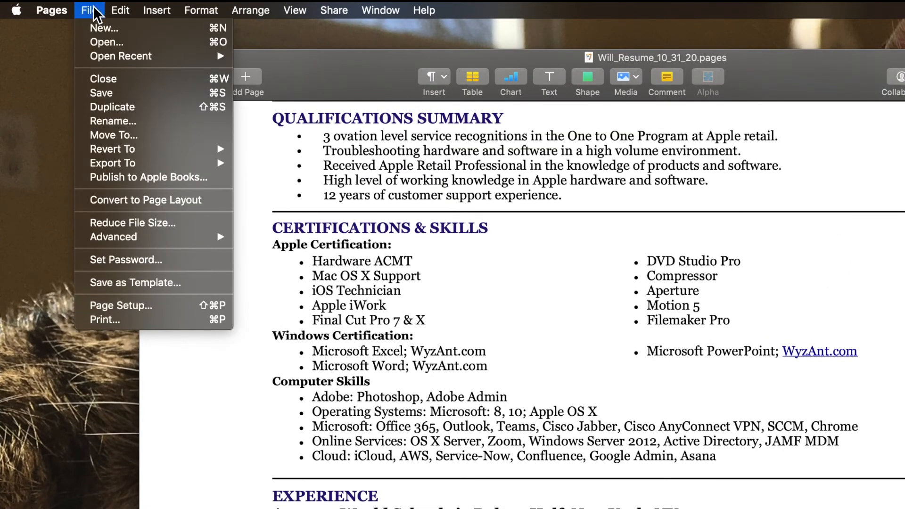
{"action": "mouse_move", "coordinate": [112, 149]}
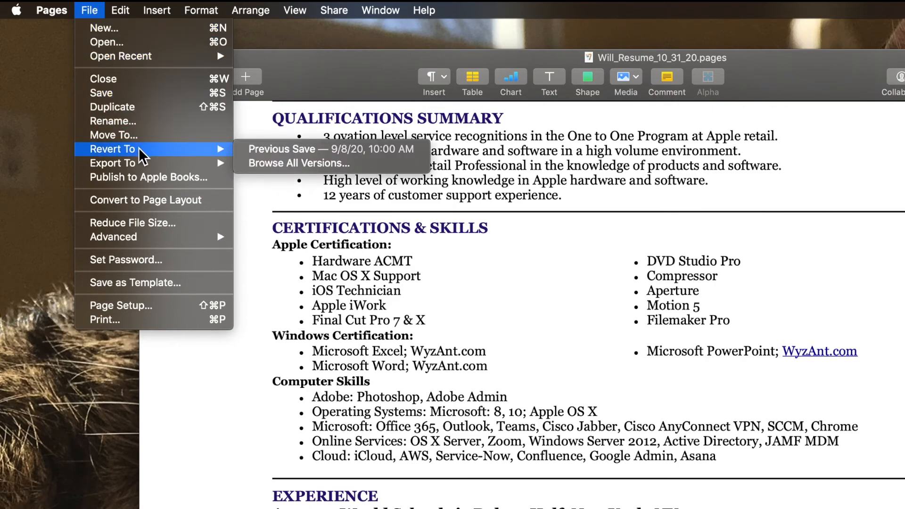
{"action": "mouse_move", "coordinate": [328, 149]}
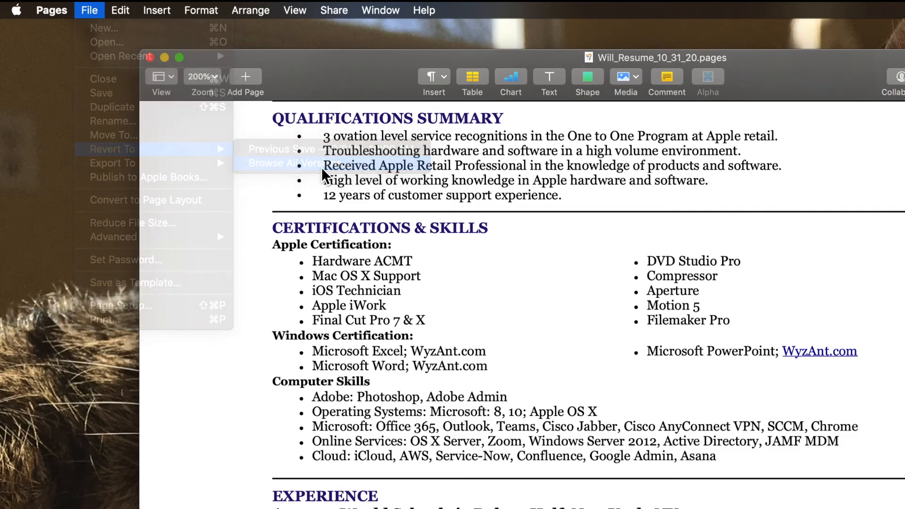
- Browse all saved versions, showing the August 10, 2020 version beside the current résumé
{"action": "left_click", "coordinate": [285, 163]}
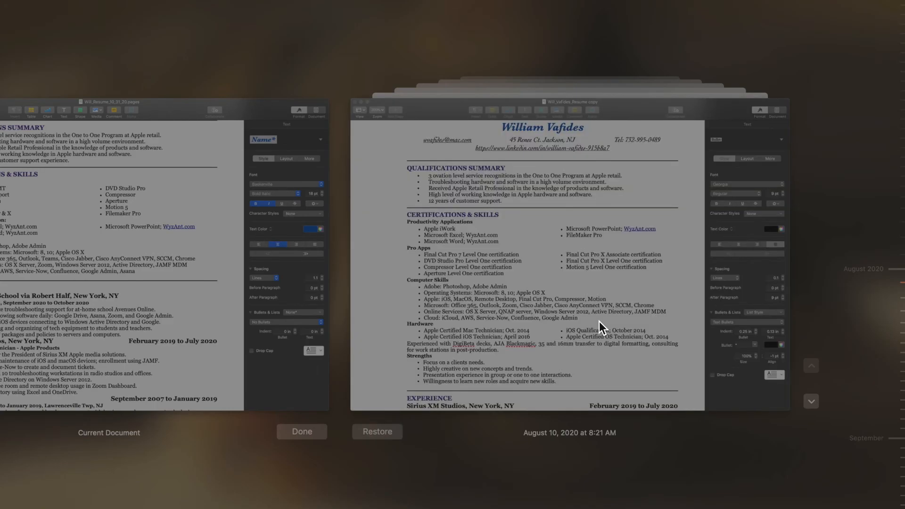
{"action": "left_click", "coordinate": [302, 431]}
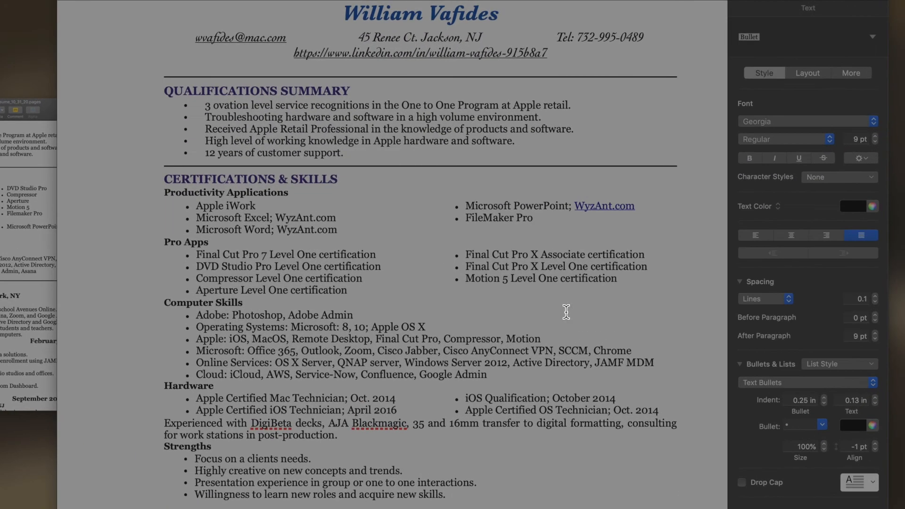
{"action": "scroll", "scroll_direction": "down", "scroll_amount": 3}
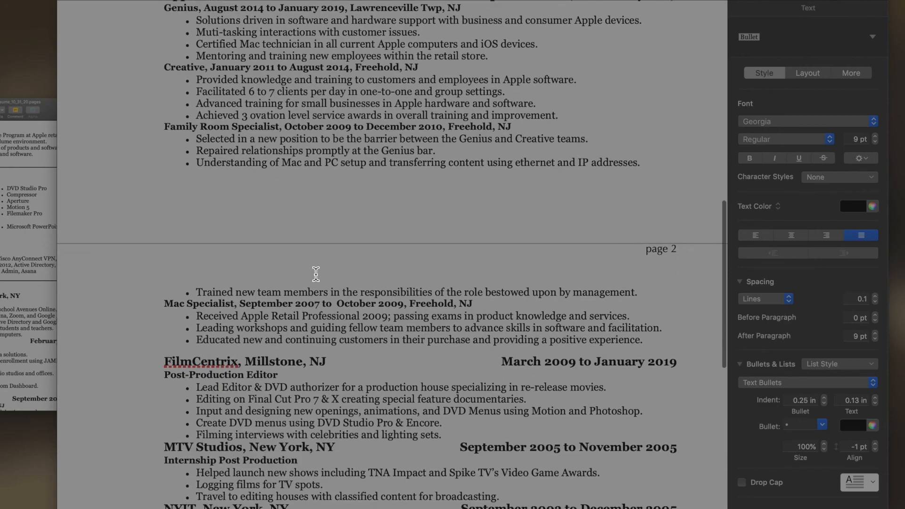
{"action": "scroll", "scroll_direction": "up", "scroll_amount": 3}
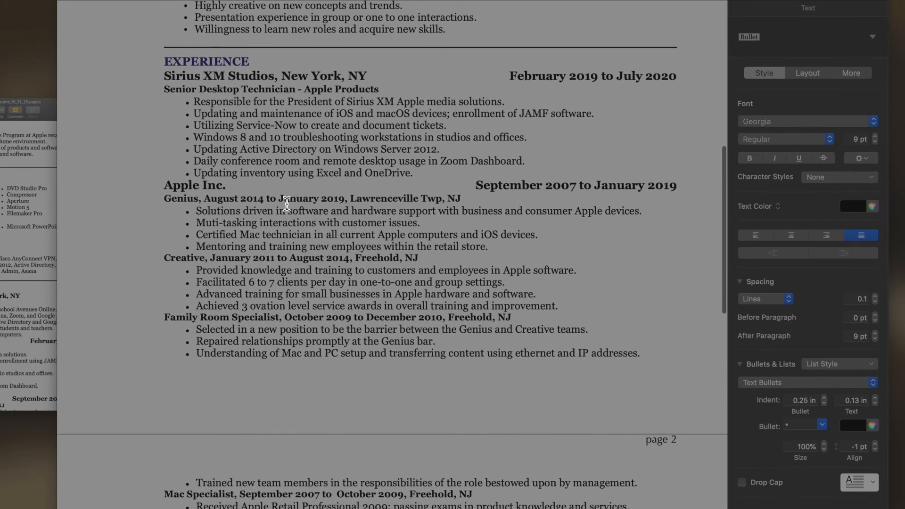
{"action": "double_click", "coordinate": [608, 210]}
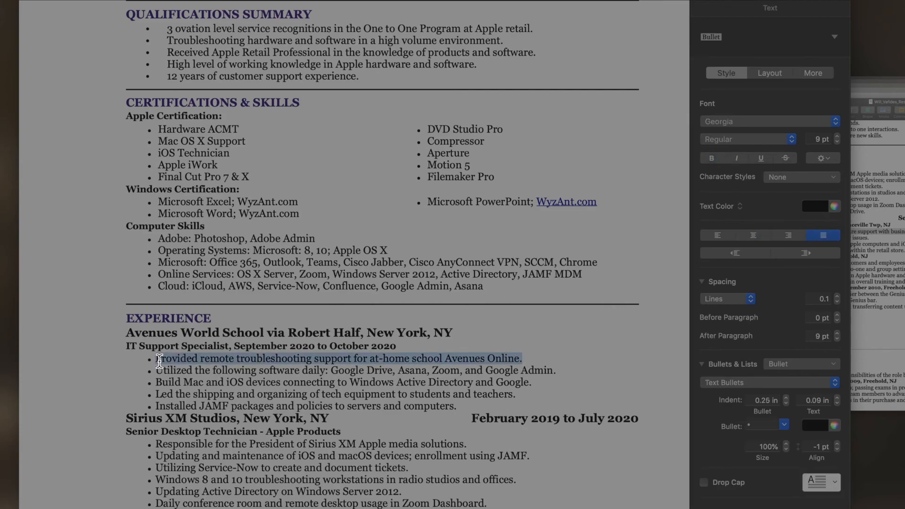
{"action": "type", "text": "Solutions driven in software and hardware support with business and consumer Apple devices."}
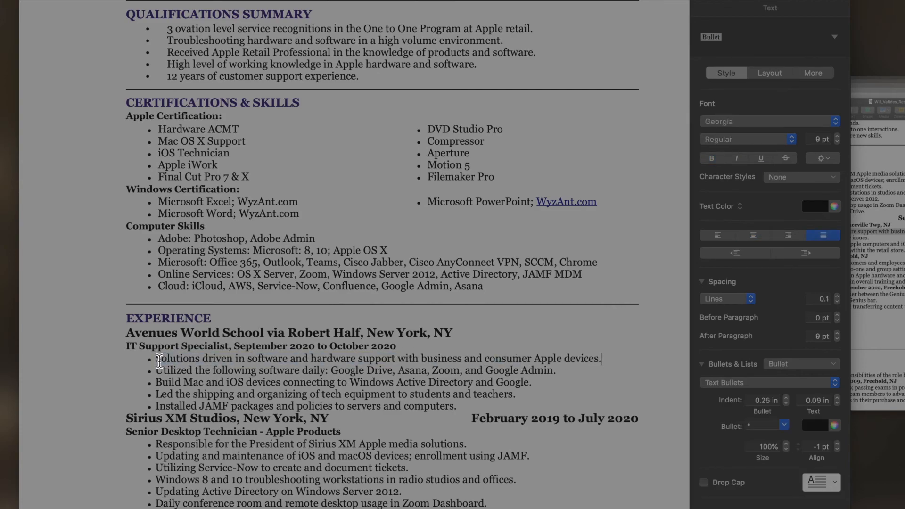
{"action": "mouse_move", "coordinate": [575, 330]}
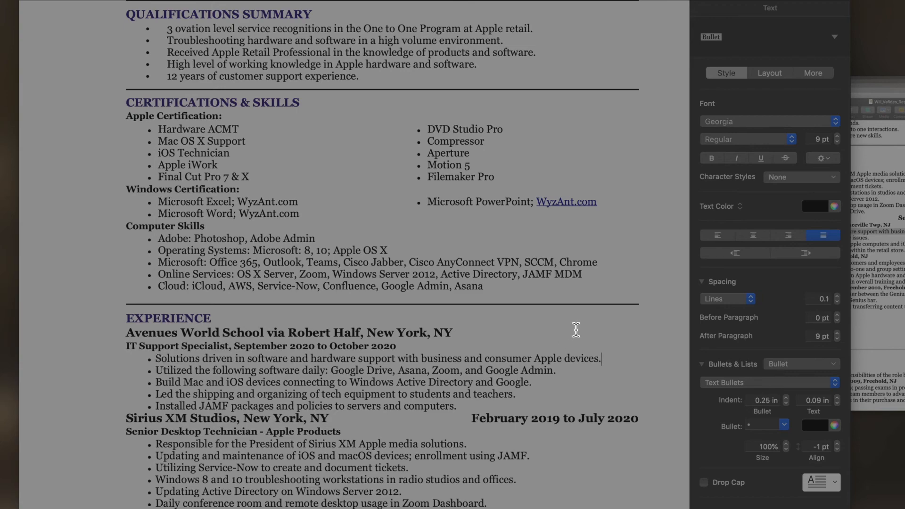
{"action": "type", "text": "Provided remote troubleshooting support for at-home school Avenues Online."}
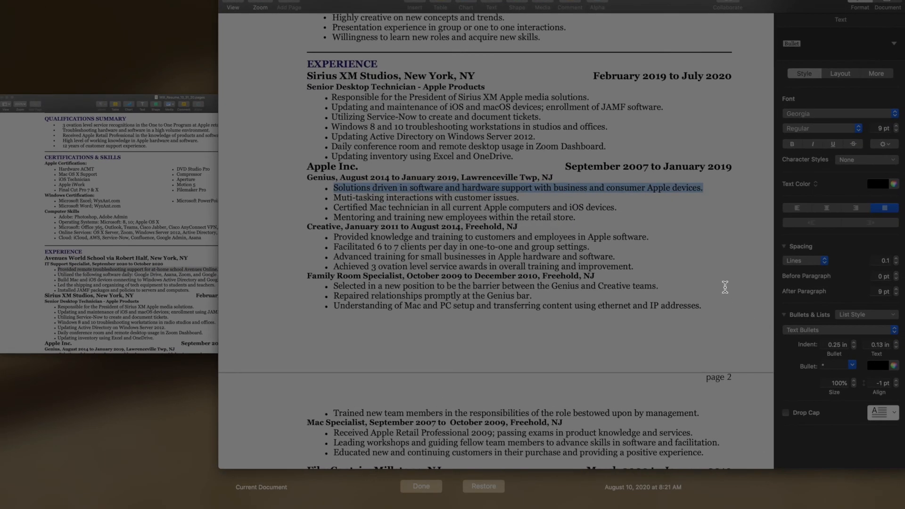
{"action": "scroll", "scroll_direction": "down", "scroll_amount": 3}
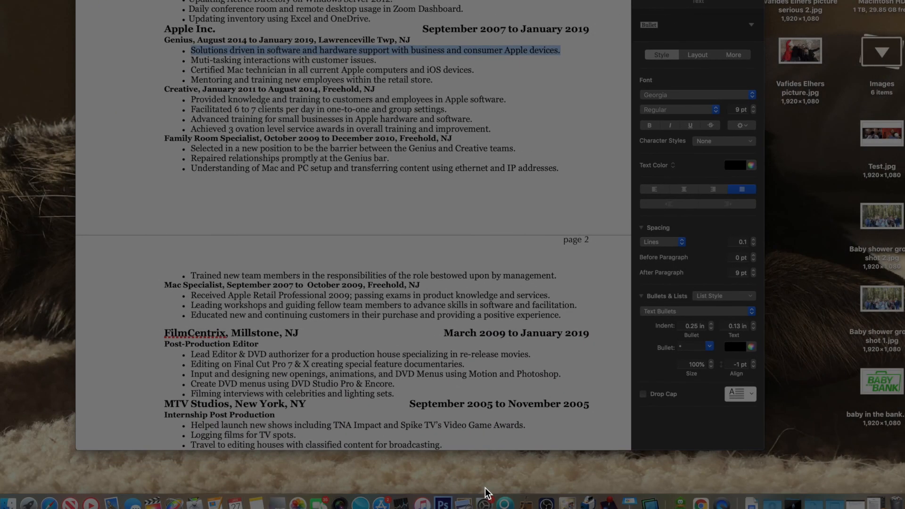
{"action": "scroll", "scroll_direction": "up", "scroll_amount": 3}
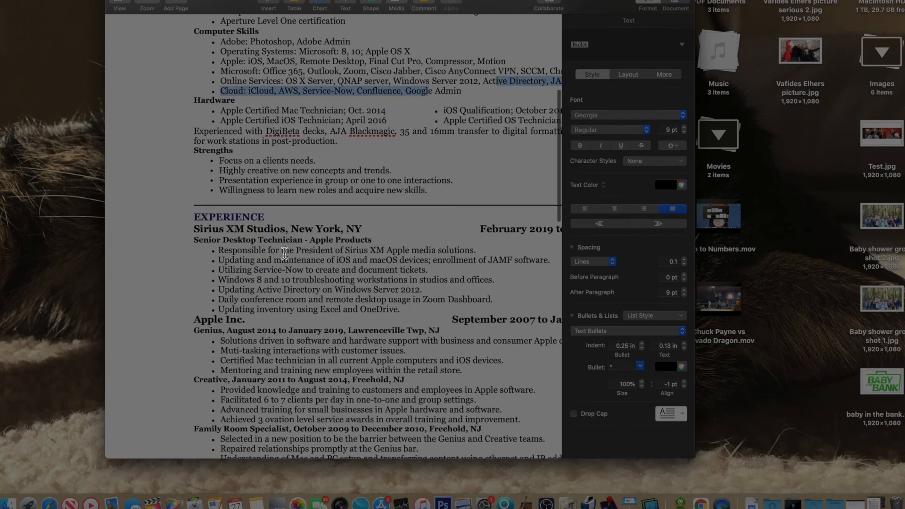
{"action": "scroll", "scroll_direction": "down", "scroll_amount": 3}
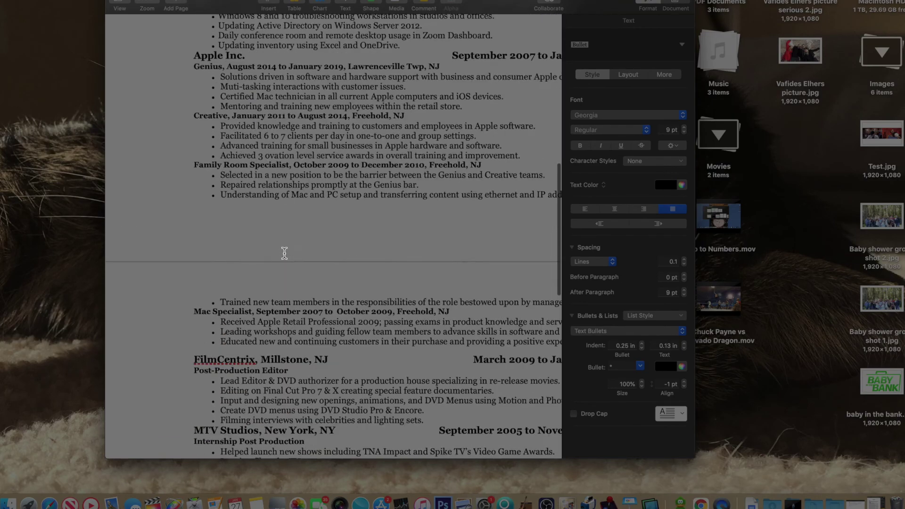
{"action": "scroll", "scroll_direction": "up", "scroll_amount": 3}
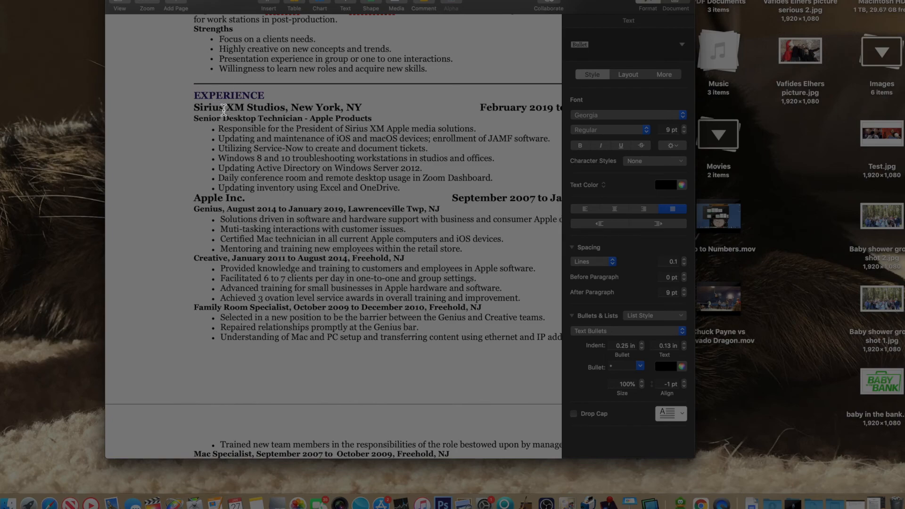
{"action": "scroll", "scroll_direction": "up", "scroll_amount": 3}
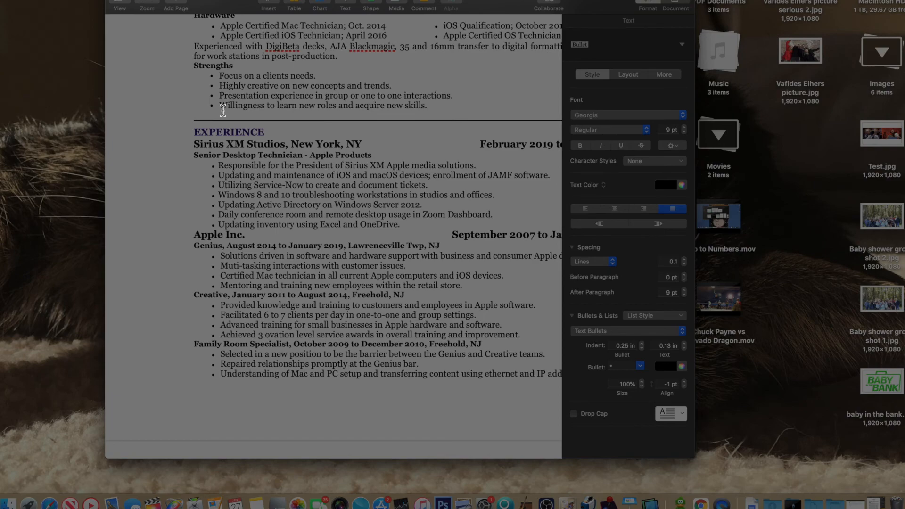
{"action": "mouse_move", "coordinate": [236, 35]}
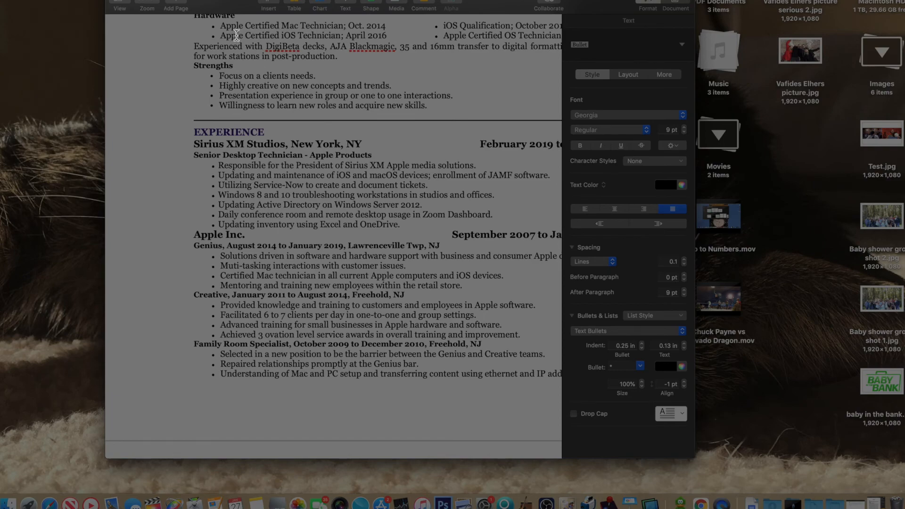
{"action": "mouse_move", "coordinate": [223, 8]}
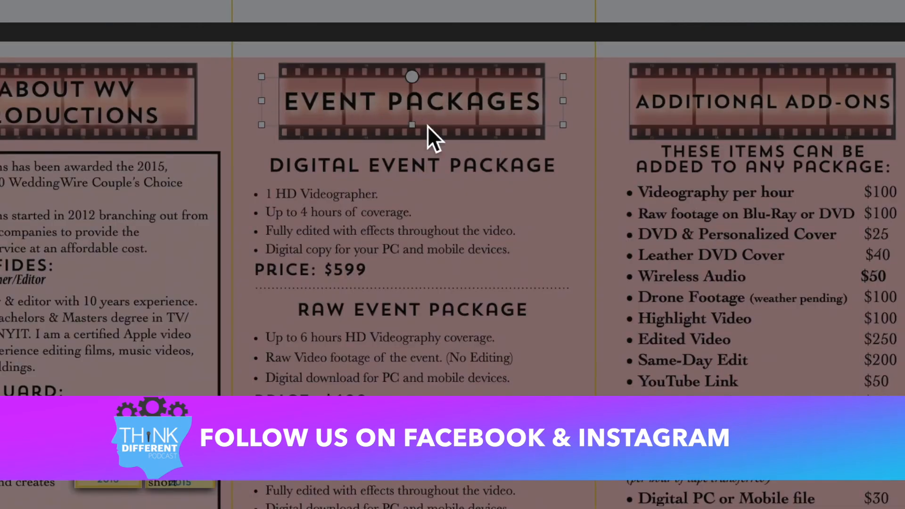
{"action": "mouse_move", "coordinate": [476, 110]}
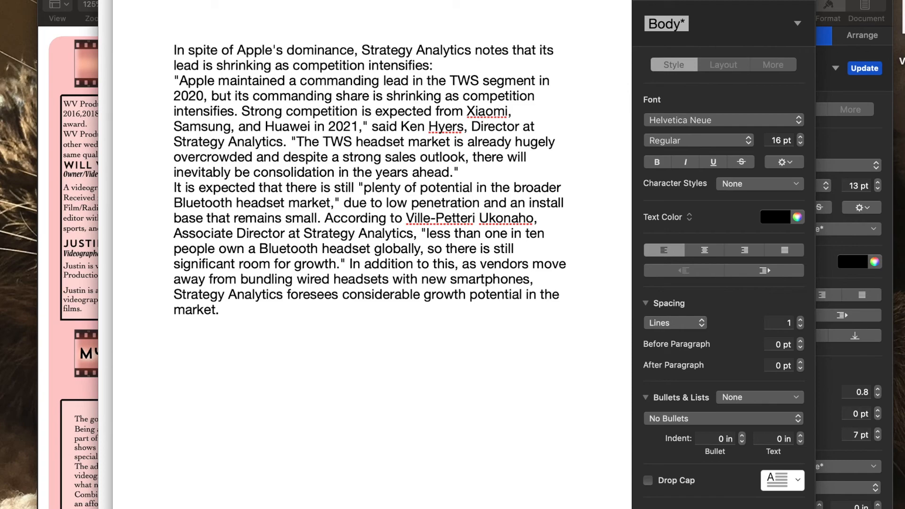
{"action": "mouse_move", "coordinate": [366, 264]}
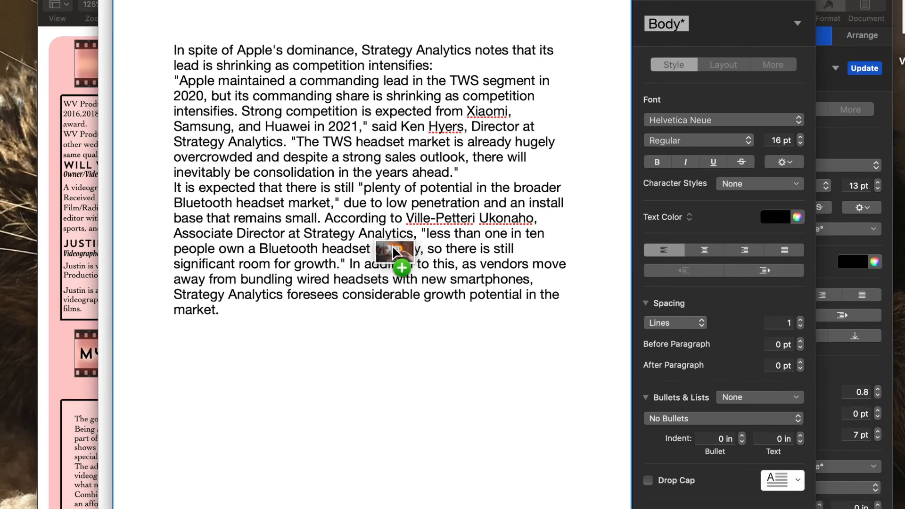
- Drop the AirPods photo into the article and move it right so the text wraps around it
{"action": "left_click", "coordinate": [402, 267]}
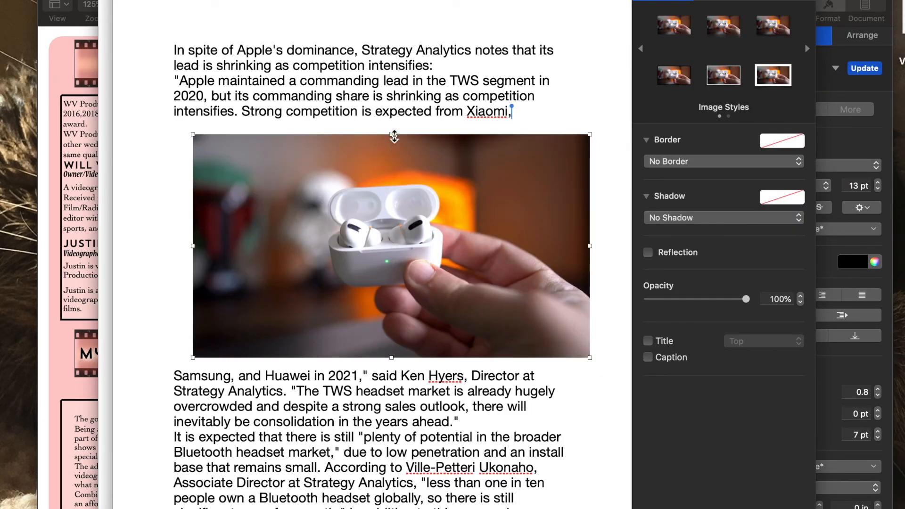
{"action": "mouse_move", "coordinate": [394, 144]}
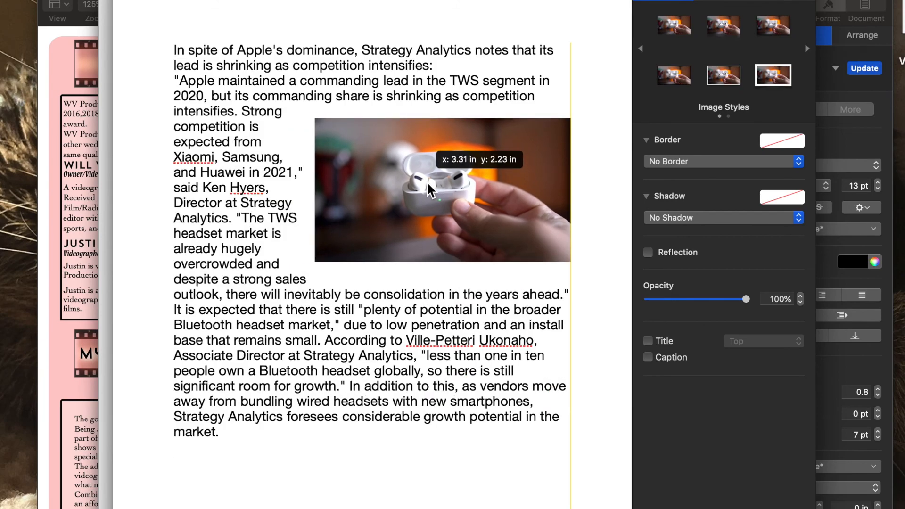
{"action": "left_click", "coordinate": [442, 189]}
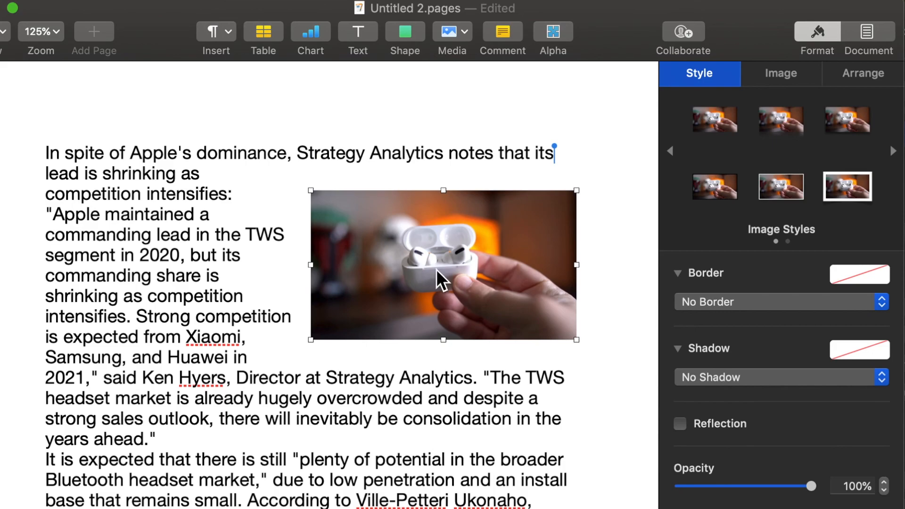
- In Arrange, try the Above and Below and Inline text wrap options for the photo
{"action": "left_click", "coordinate": [780, 73]}
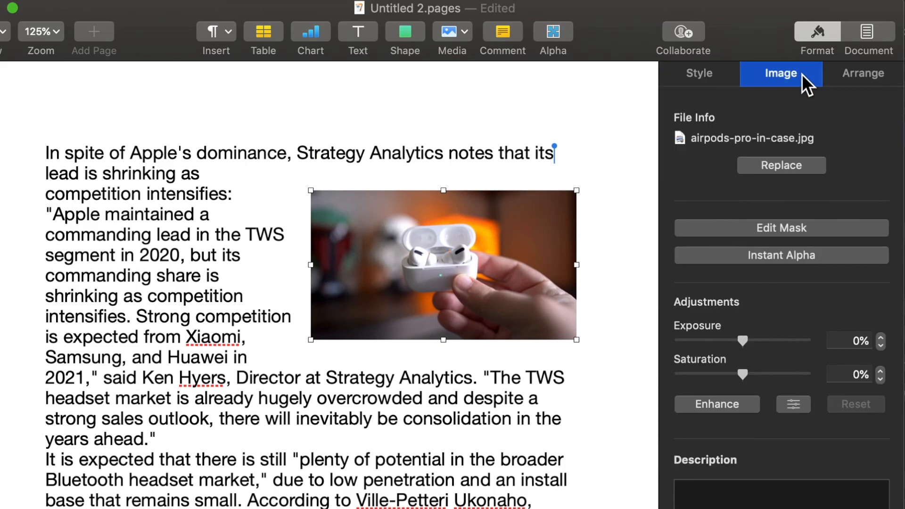
{"action": "left_click", "coordinate": [864, 74]}
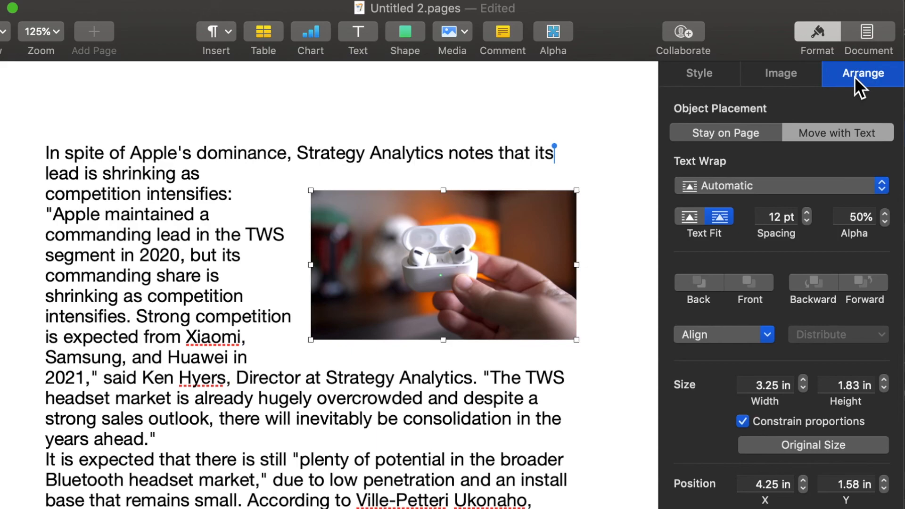
{"action": "mouse_move", "coordinate": [774, 144]}
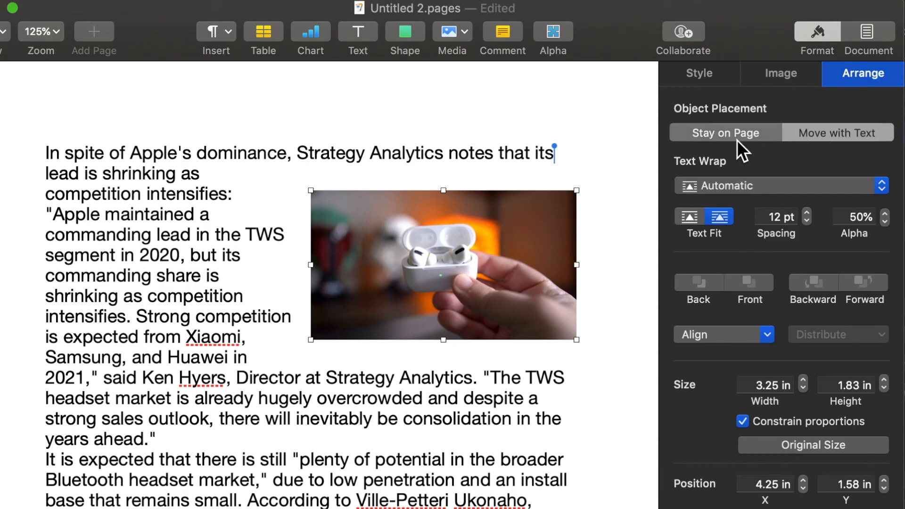
{"action": "mouse_move", "coordinate": [773, 147]}
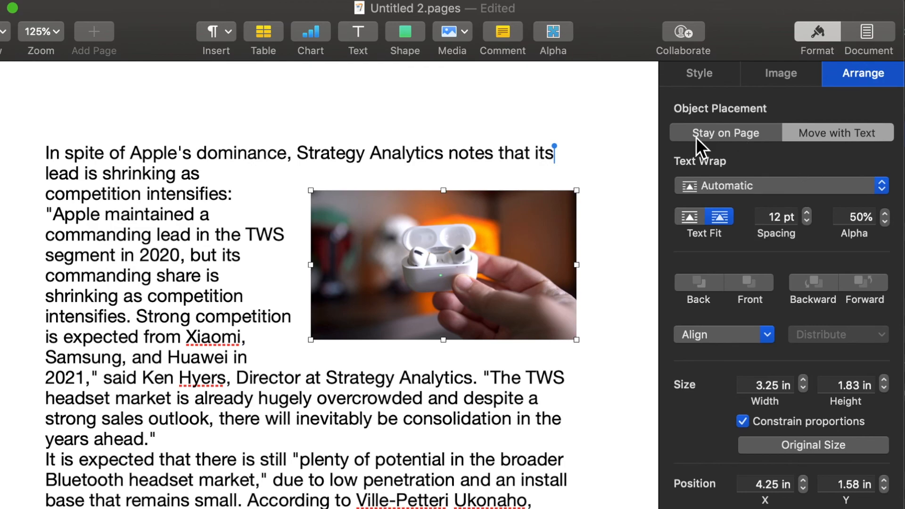
{"action": "mouse_move", "coordinate": [564, 193]}
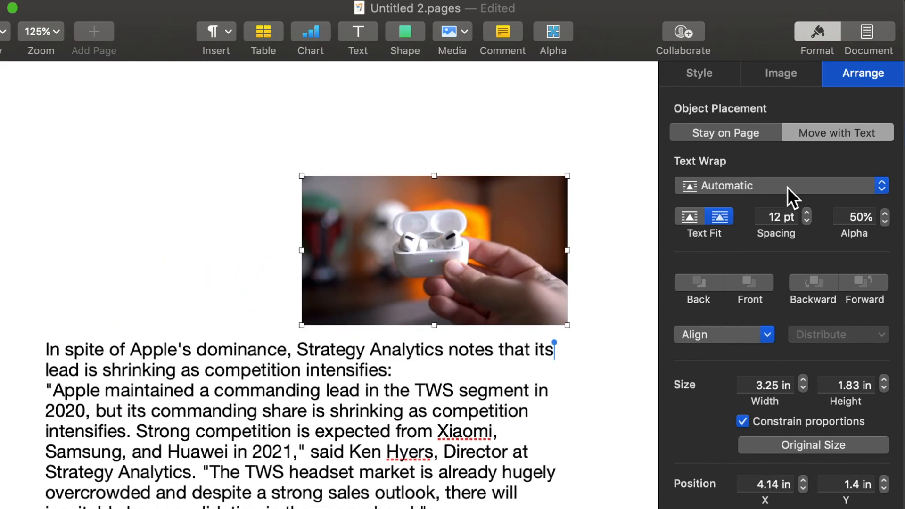
{"action": "mouse_move", "coordinate": [626, 272]}
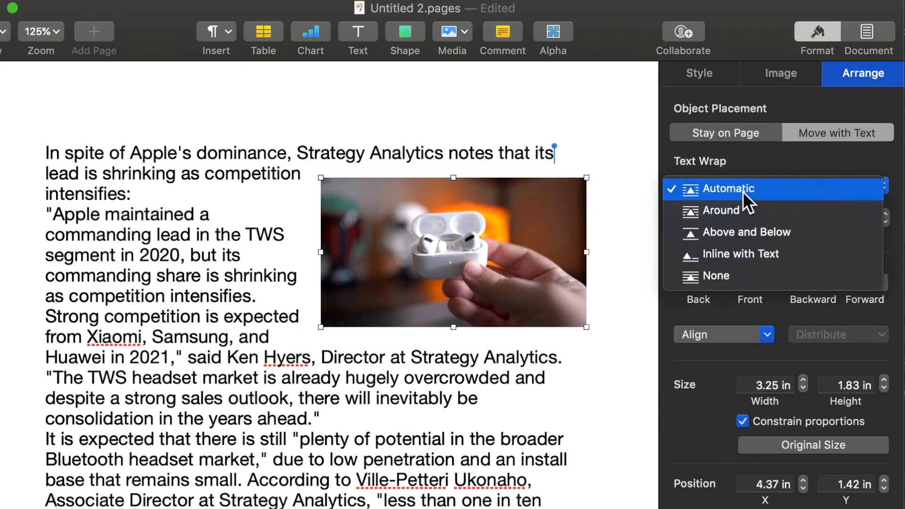
{"action": "mouse_move", "coordinate": [741, 231]}
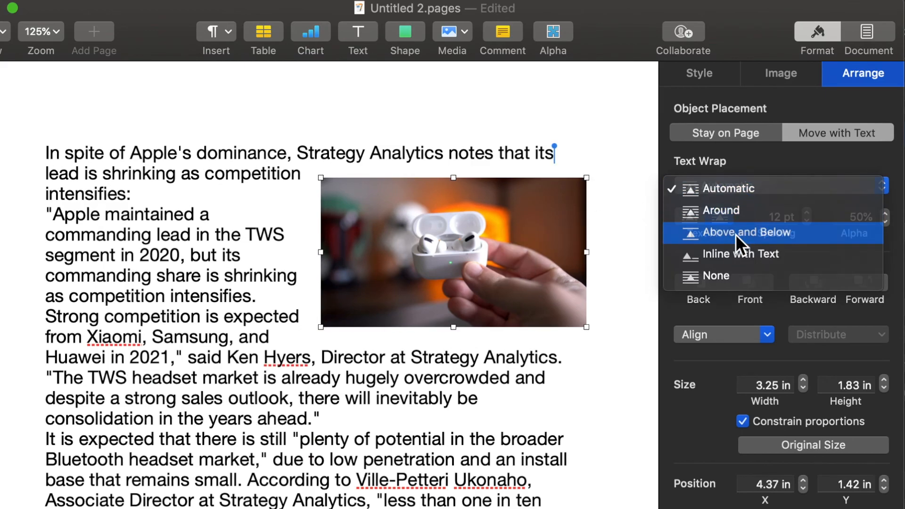
{"action": "left_click", "coordinate": [747, 232]}
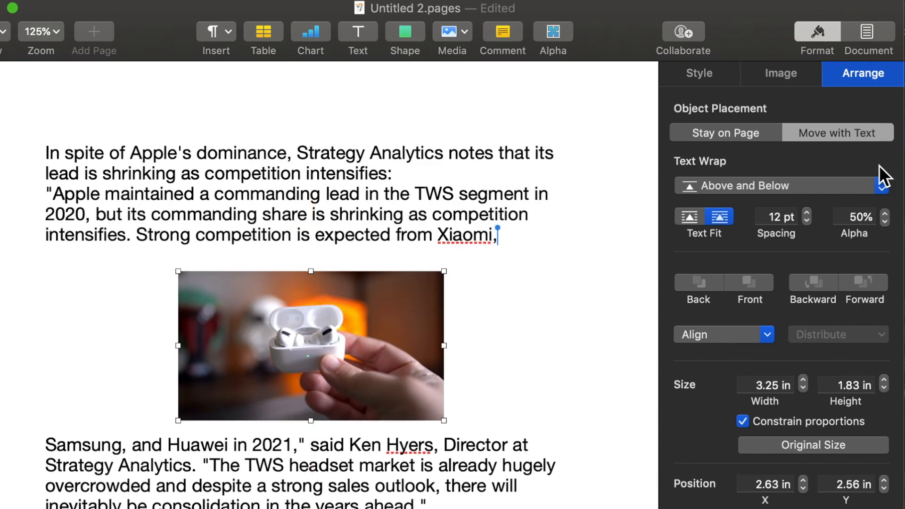
{"action": "left_click", "coordinate": [779, 186]}
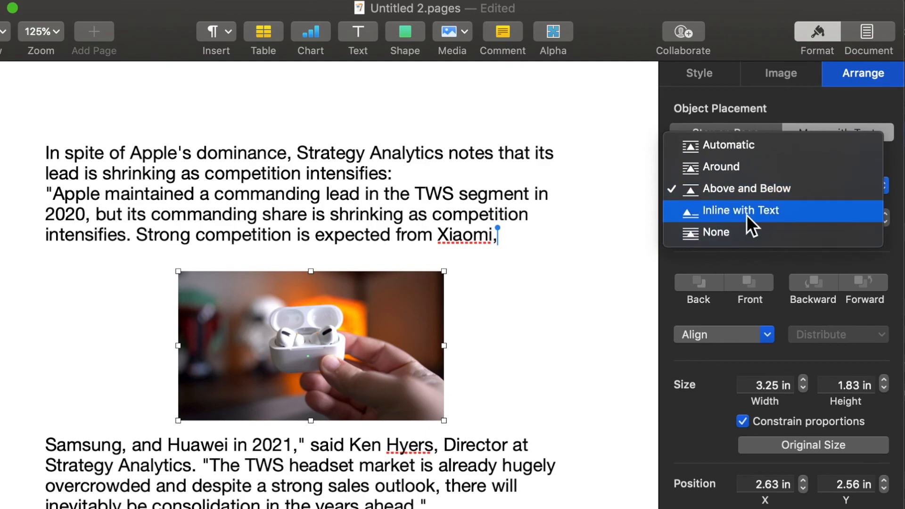
{"action": "left_click", "coordinate": [742, 210]}
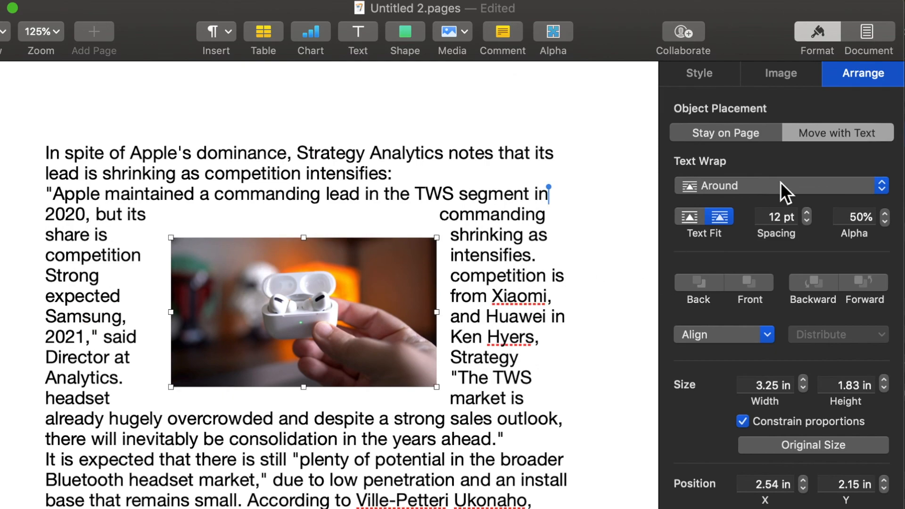
- Reduce the wrap spacing to zero, try None, then set Text Wrap to Around
{"action": "left_click", "coordinate": [807, 221]}
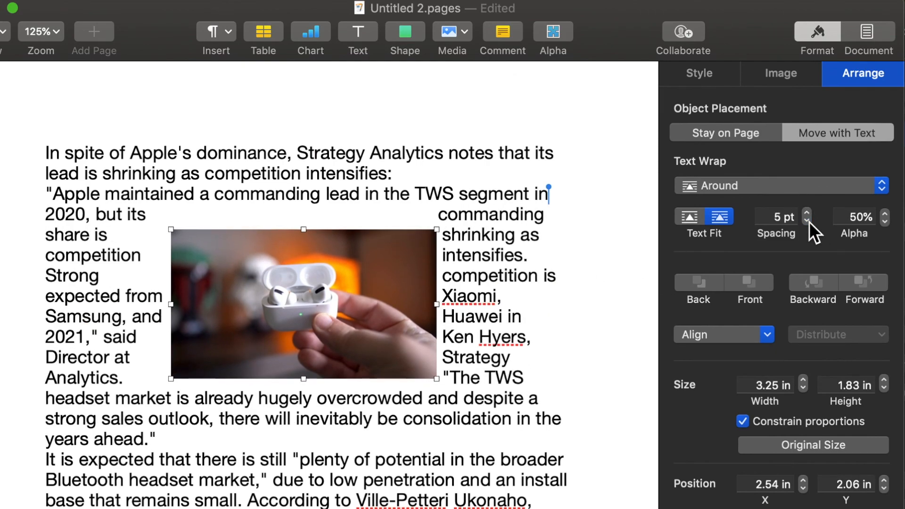
{"action": "left_click", "coordinate": [808, 220]}
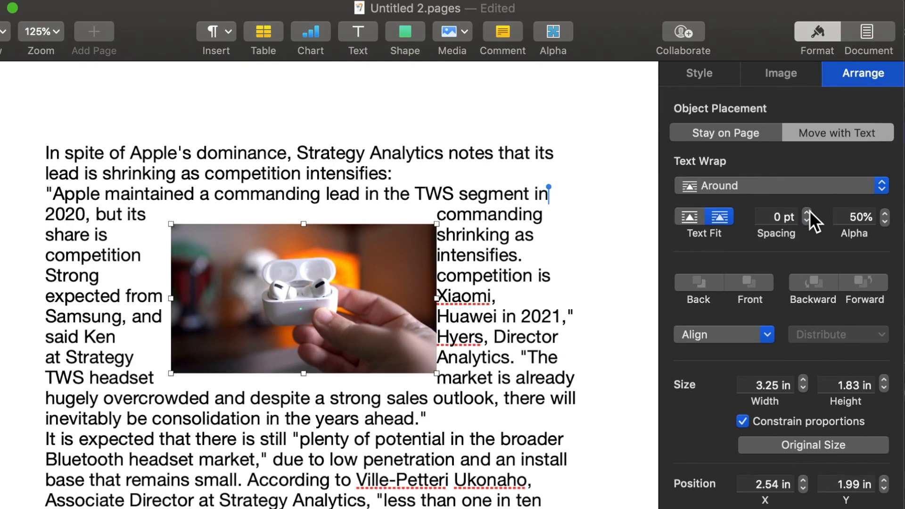
{"action": "left_click", "coordinate": [807, 214]}
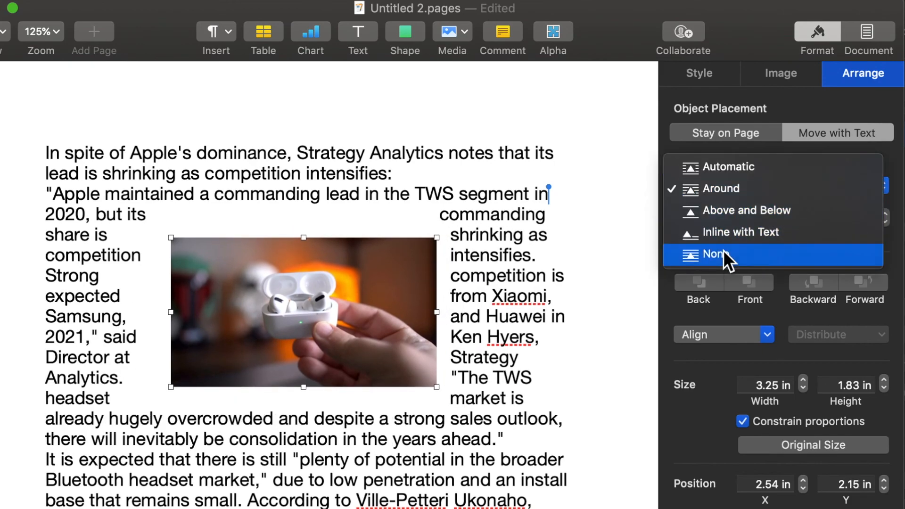
{"action": "left_click", "coordinate": [718, 253]}
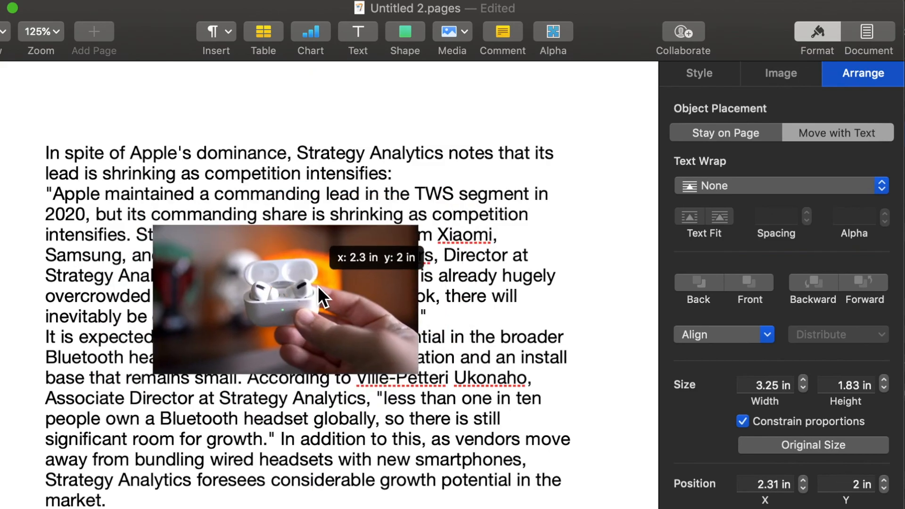
{"action": "left_click", "coordinate": [780, 186]}
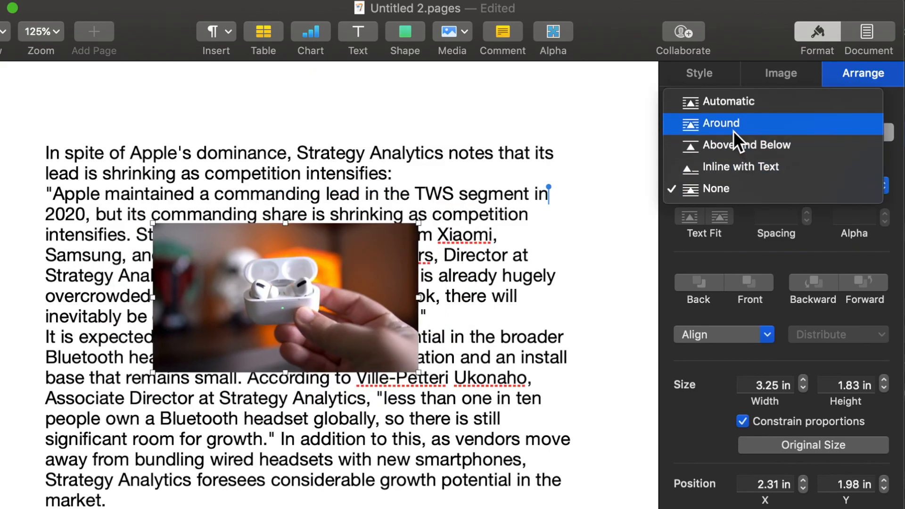
{"action": "left_click", "coordinate": [720, 122]}
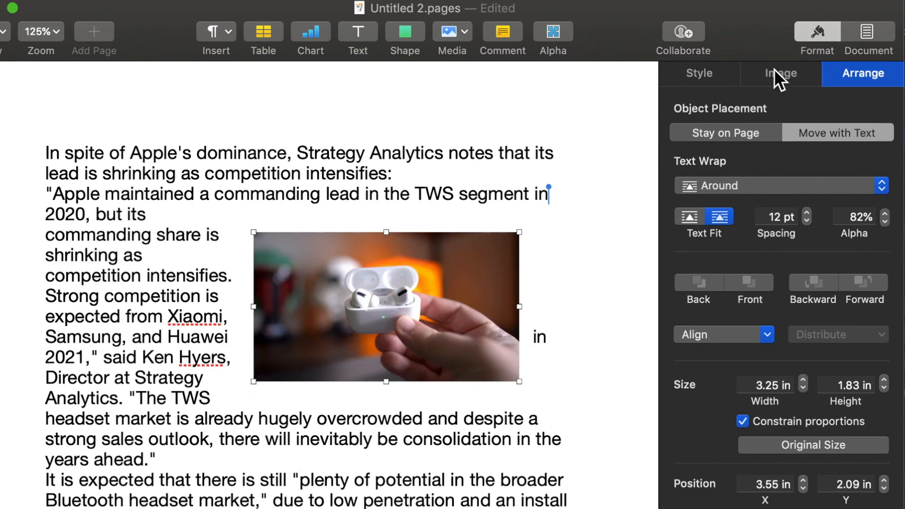
- Give the AirPods photo a black 5 pt line border from the Image Style settings
{"action": "left_click", "coordinate": [780, 74]}
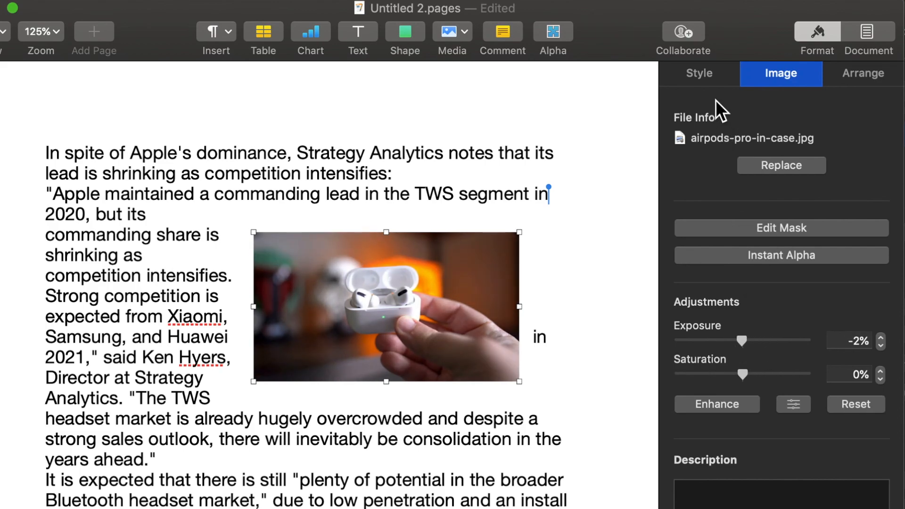
{"action": "left_click", "coordinate": [698, 73]}
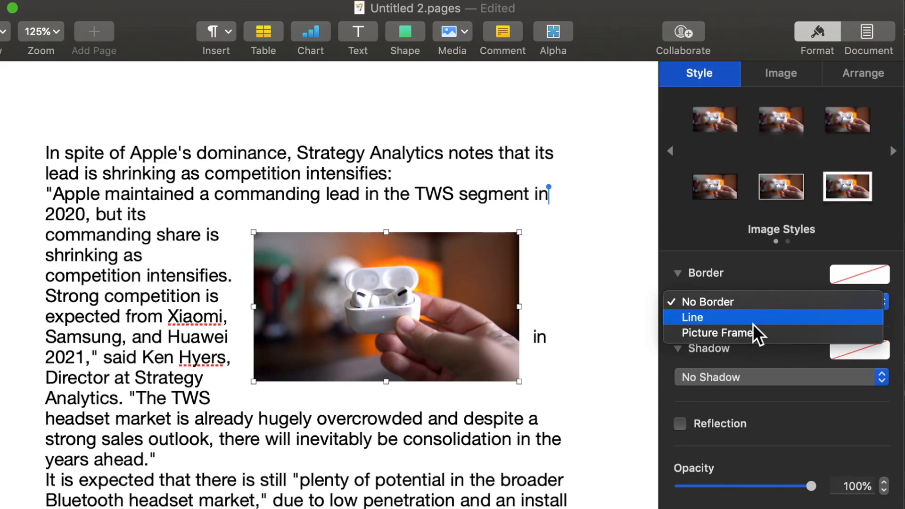
{"action": "left_click", "coordinate": [691, 317]}
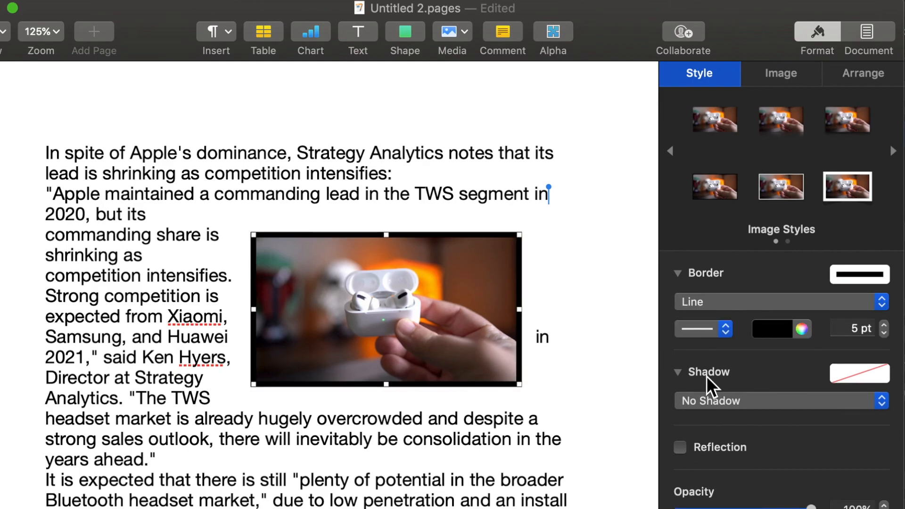
{"action": "left_click", "coordinate": [679, 451]}
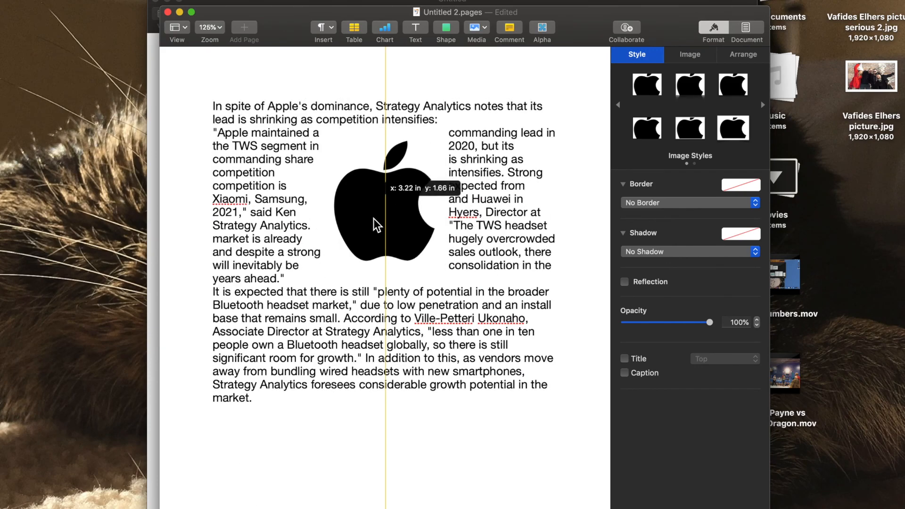
- Position the black Apple logo in the middle of the quoted paragraph so text flows around it
{"action": "left_click", "coordinate": [373, 217]}
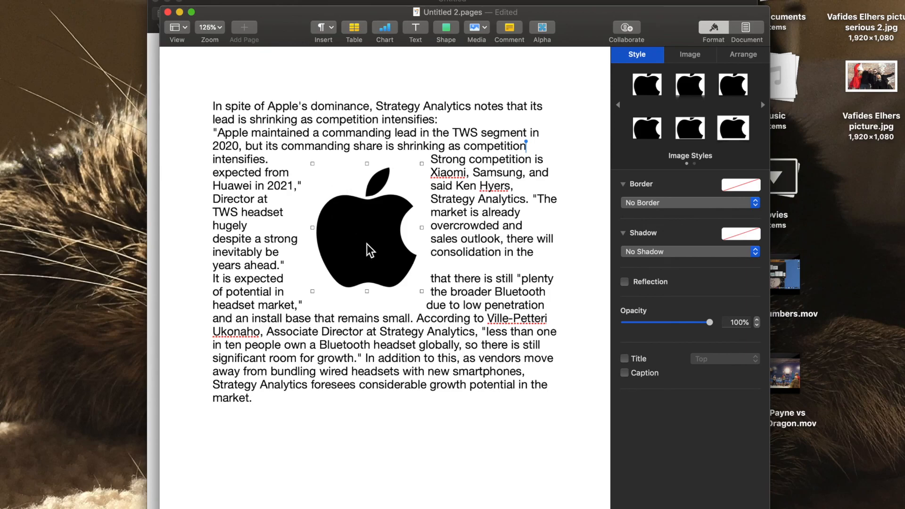
{"action": "mouse_move", "coordinate": [383, 253]}
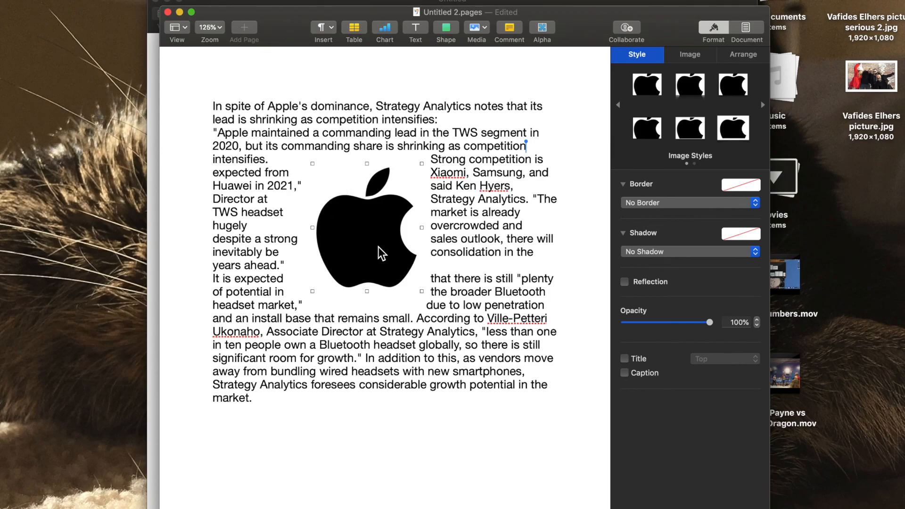
{"action": "mouse_move", "coordinate": [432, 237]}
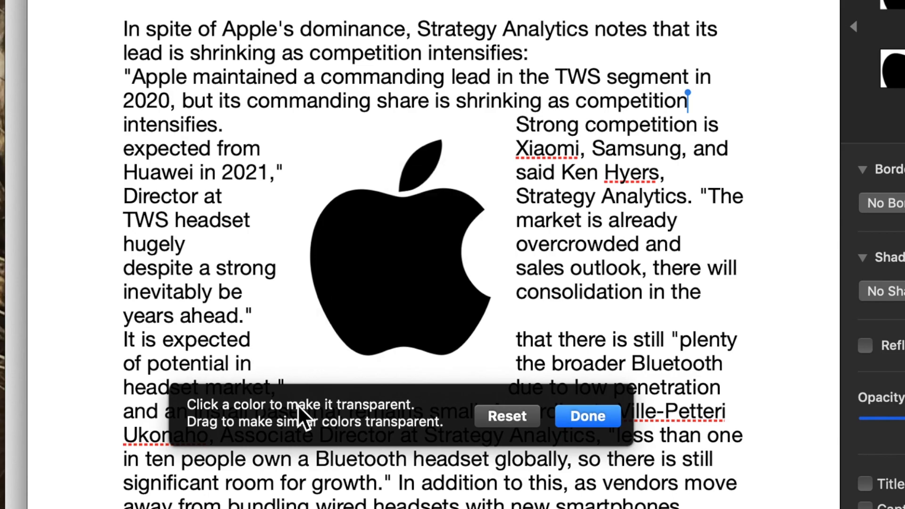
{"action": "mouse_move", "coordinate": [243, 456]}
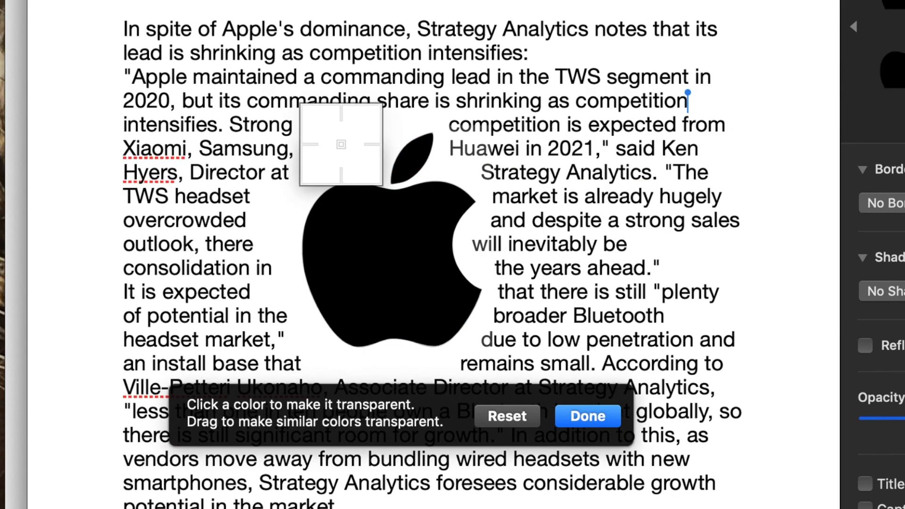
- Use Instant Alpha to make the white around the Apple logo transparent so text follows its outline
{"action": "left_click", "coordinate": [505, 416]}
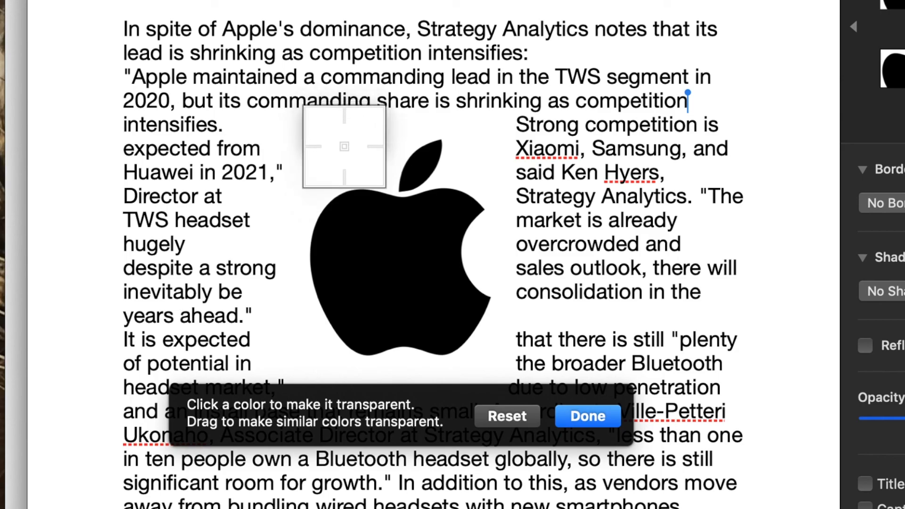
{"action": "mouse_move", "coordinate": [367, 237]}
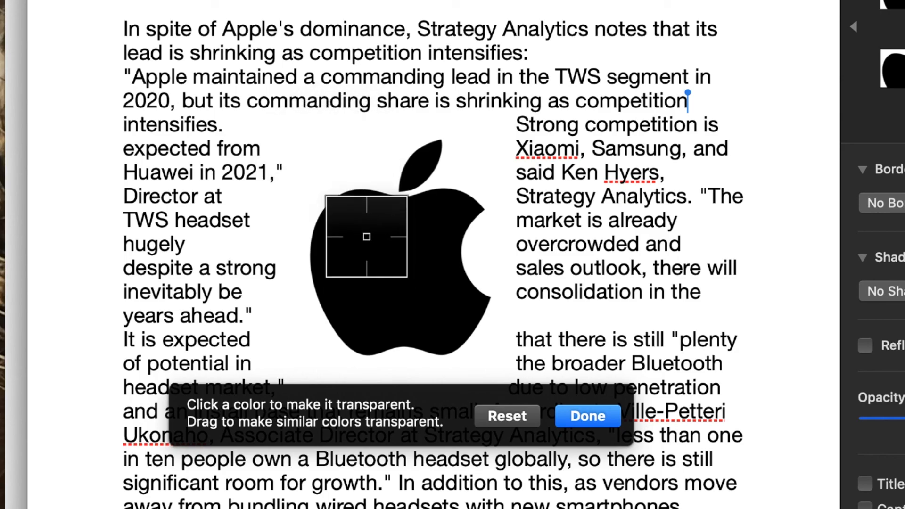
{"action": "left_click", "coordinate": [366, 237]}
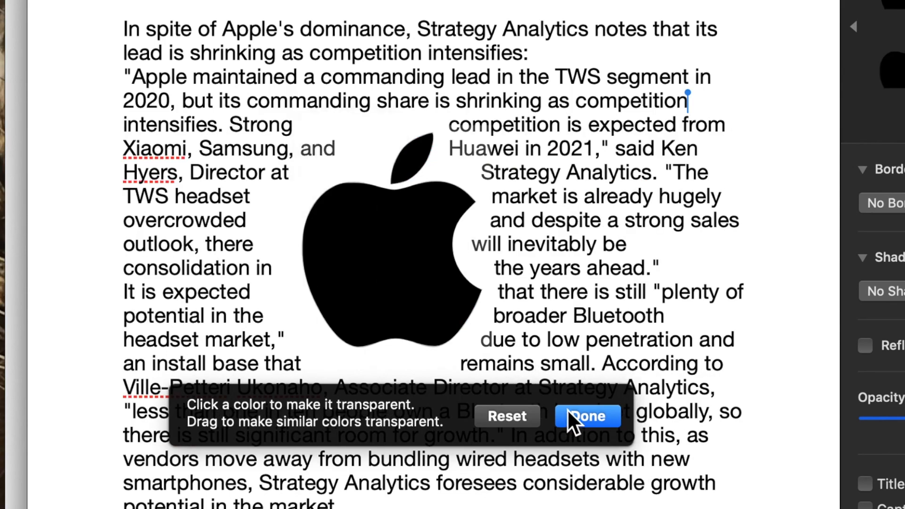
{"action": "left_click", "coordinate": [587, 416]}
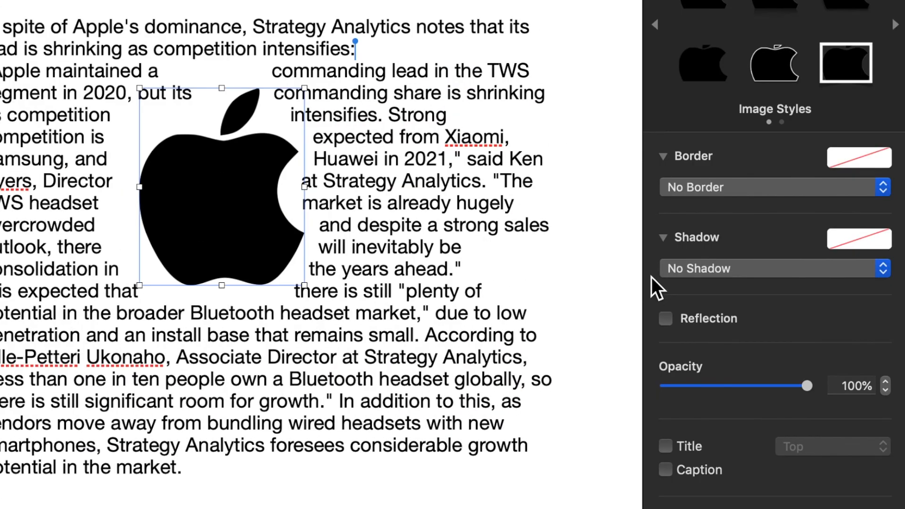
- Give the Apple logo a red Line border and adjust its width to 2 pt
{"action": "left_click", "coordinate": [773, 186]}
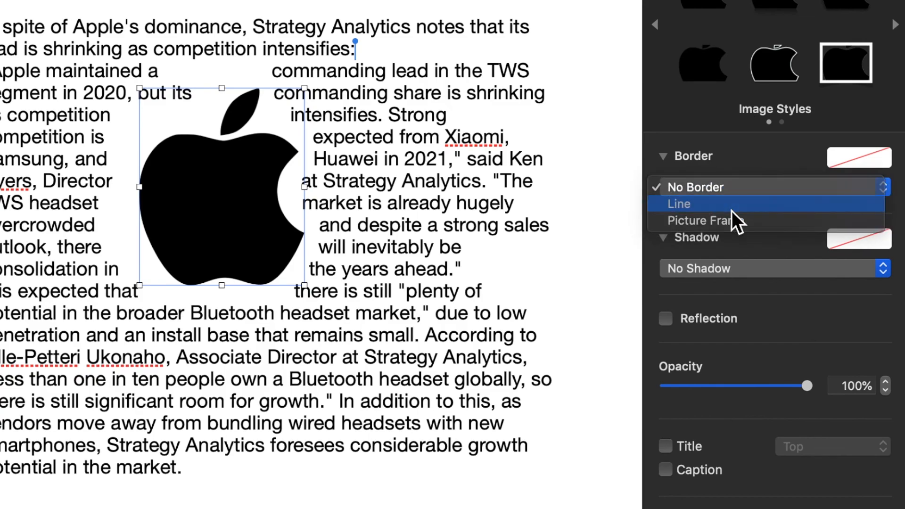
{"action": "left_click", "coordinate": [679, 203]}
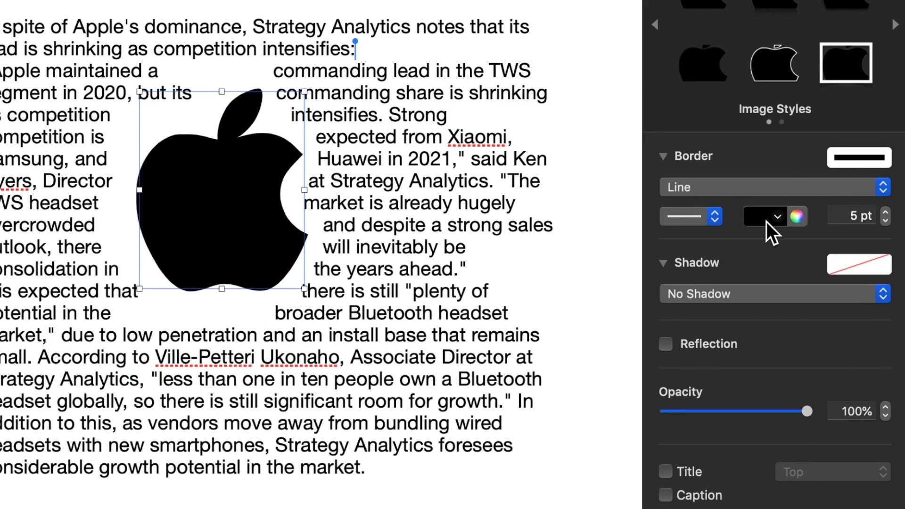
{"action": "left_click", "coordinate": [763, 217]}
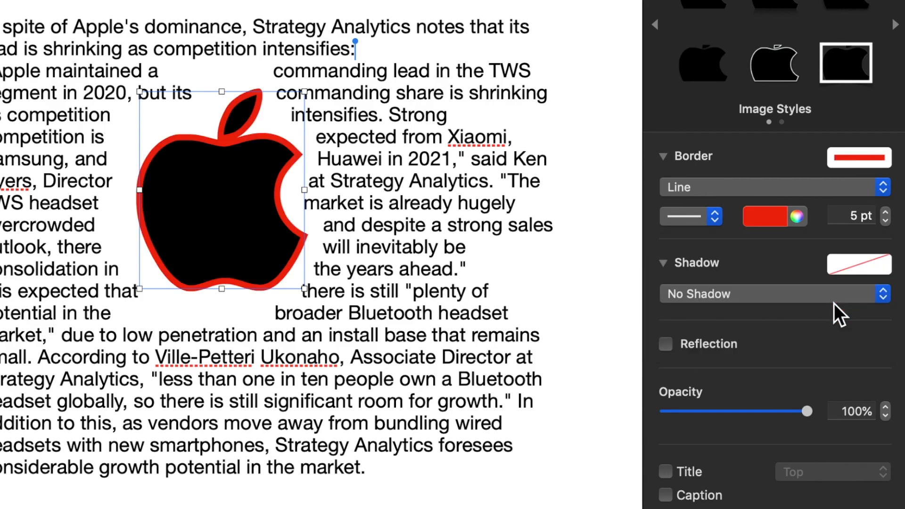
{"action": "mouse_move", "coordinate": [894, 236]}
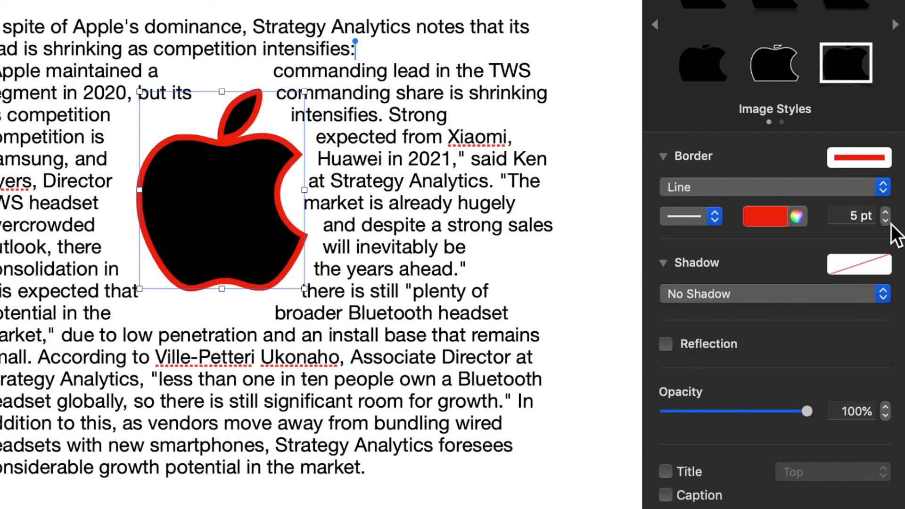
{"action": "left_click", "coordinate": [885, 220]}
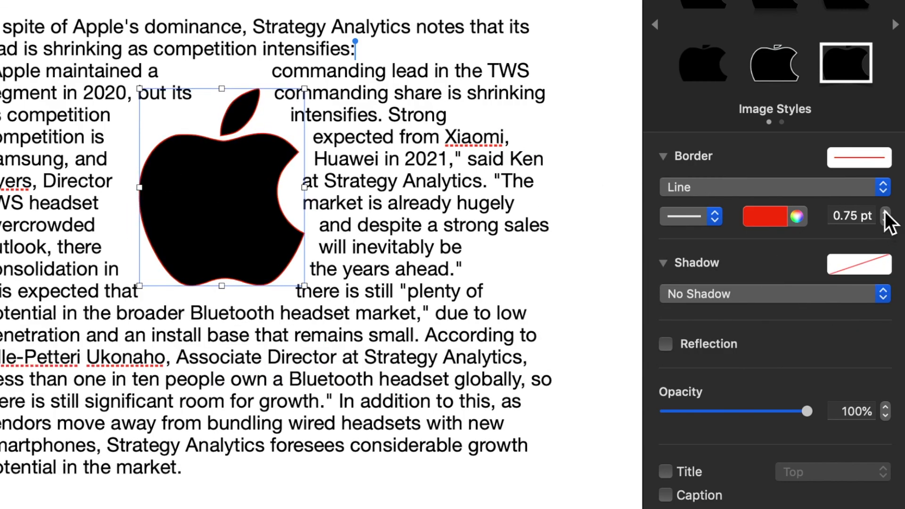
{"action": "left_click", "coordinate": [885, 211]}
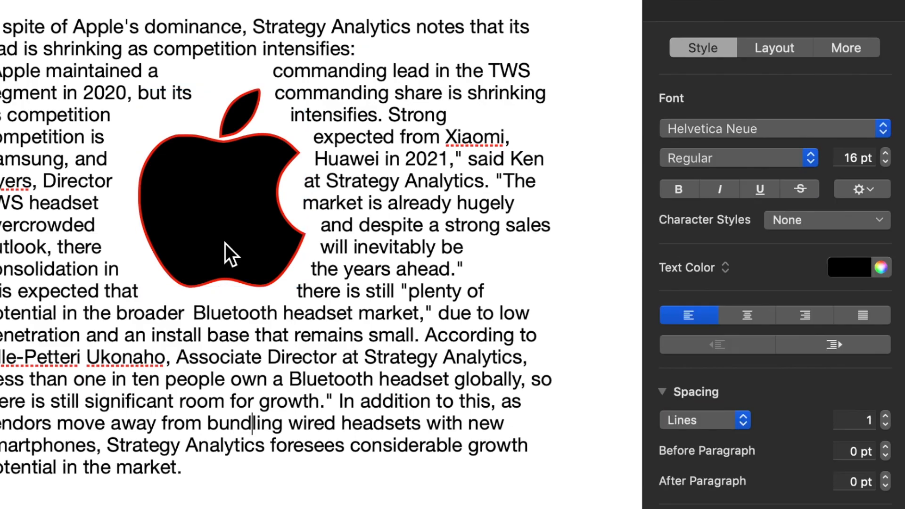
{"action": "mouse_move", "coordinate": [226, 198]}
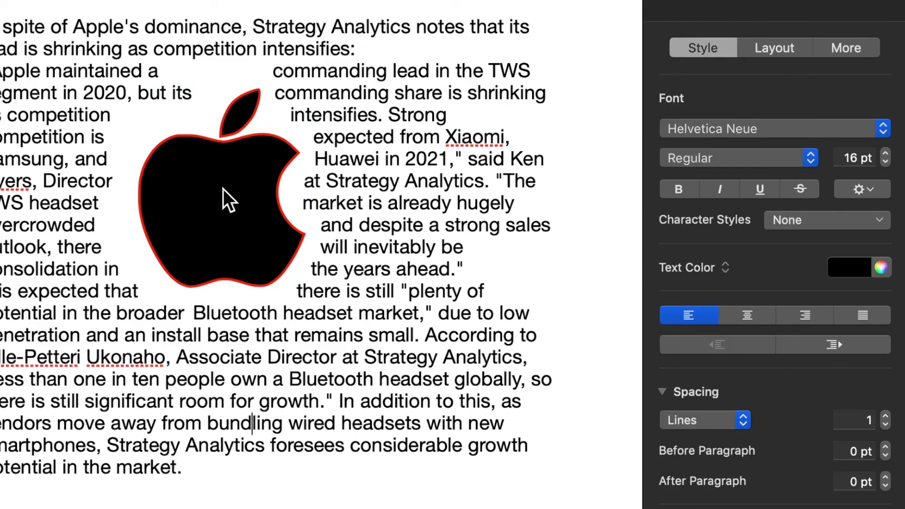
{"action": "left_click", "coordinate": [231, 207]}
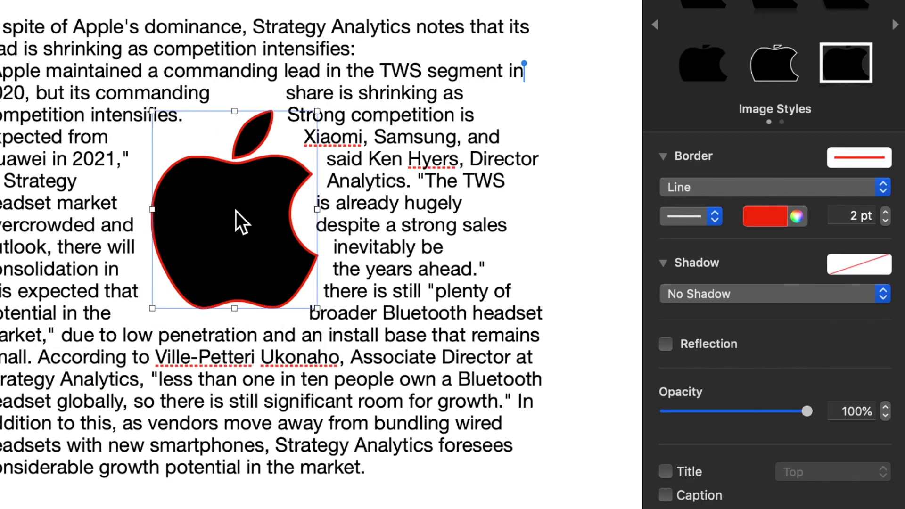